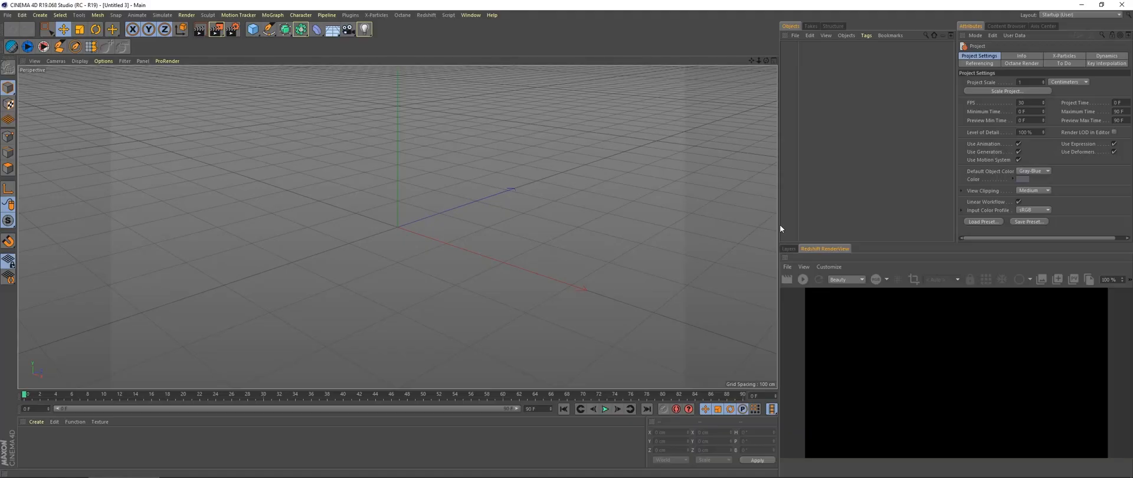
Add a cube with 50 segments per axis and 10 cm filleted edges, subdivision 5.
click(253, 29)
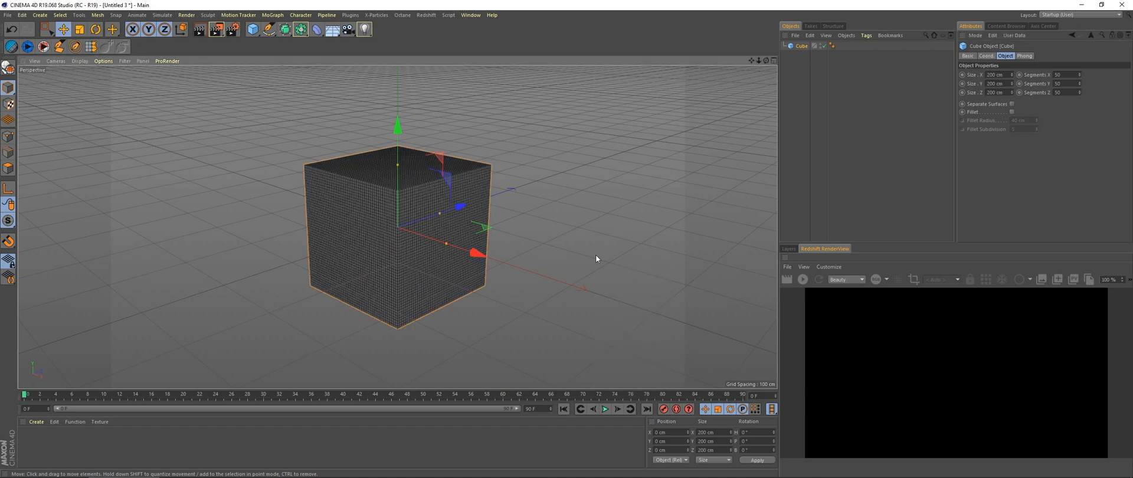
click(1012, 112)
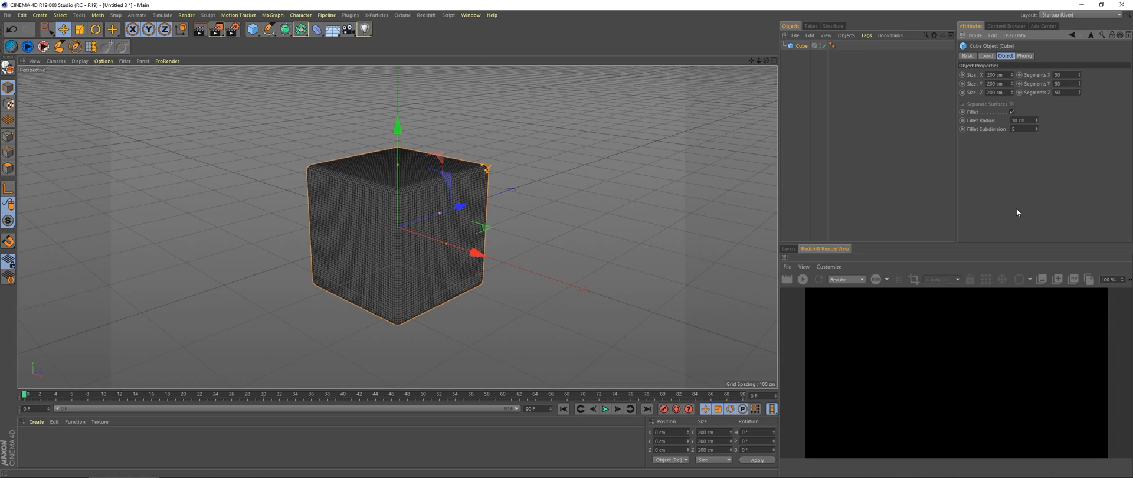
click(638, 209)
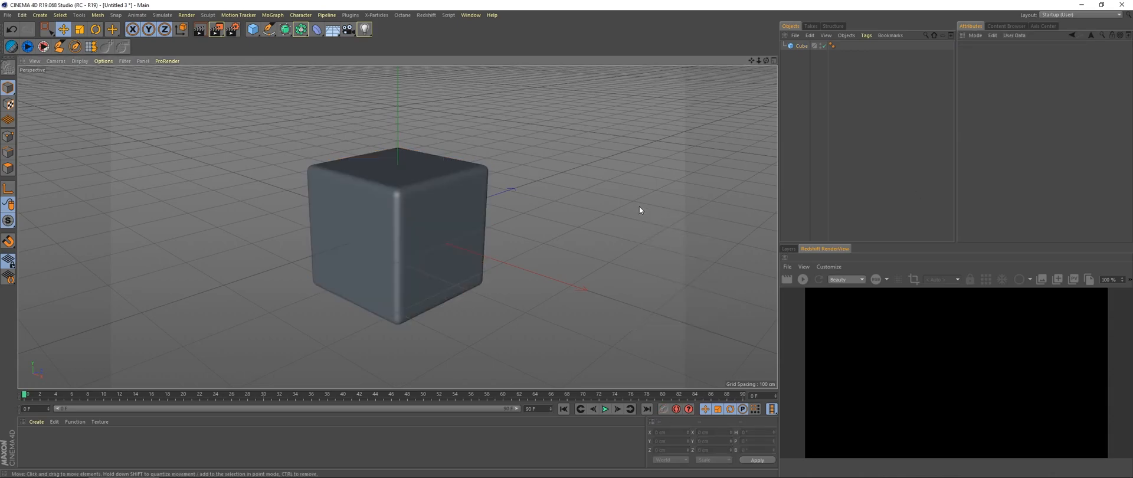
Nest a Displacer under the cube driven by a Noise shader with scale 230.
click(298, 29)
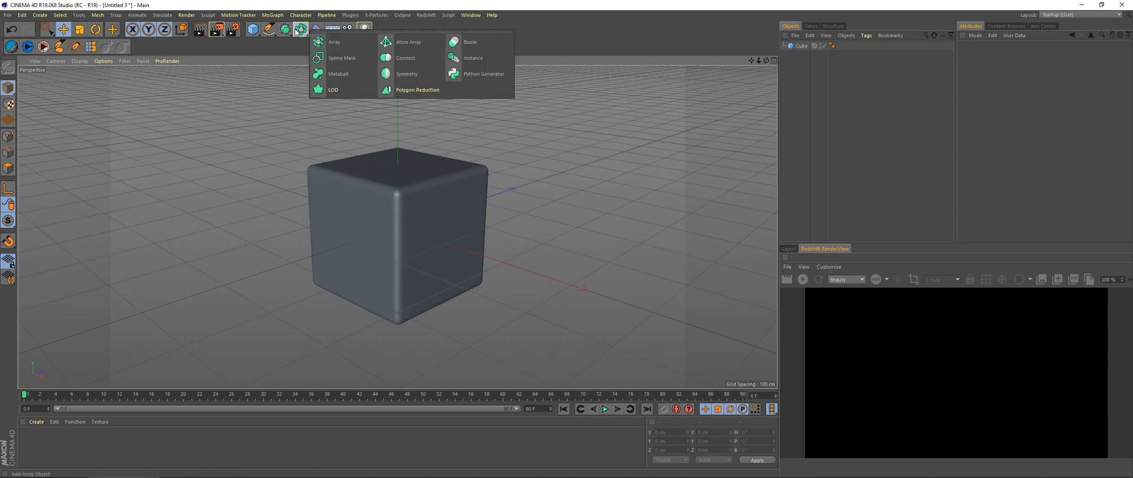
click(316, 29)
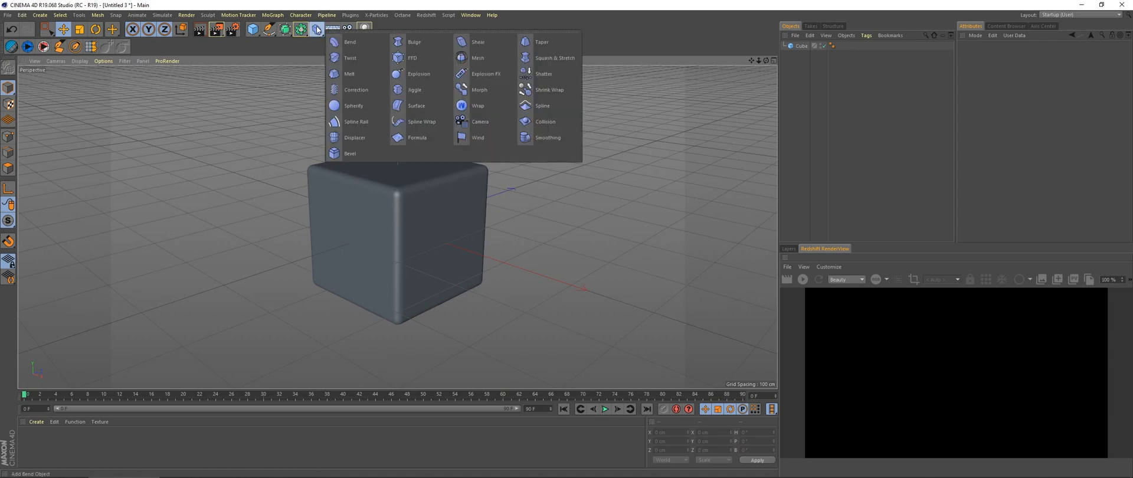
click(354, 137)
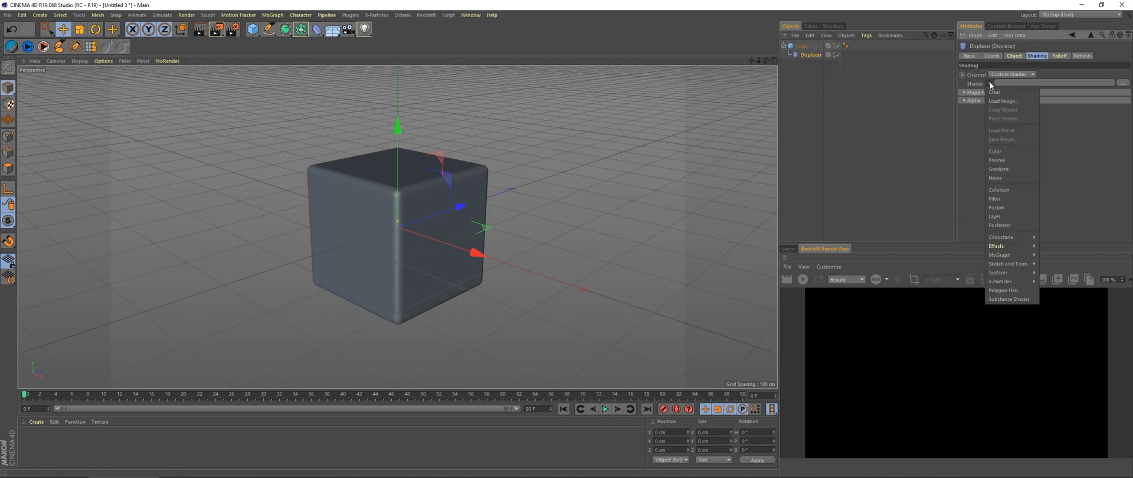
click(995, 177)
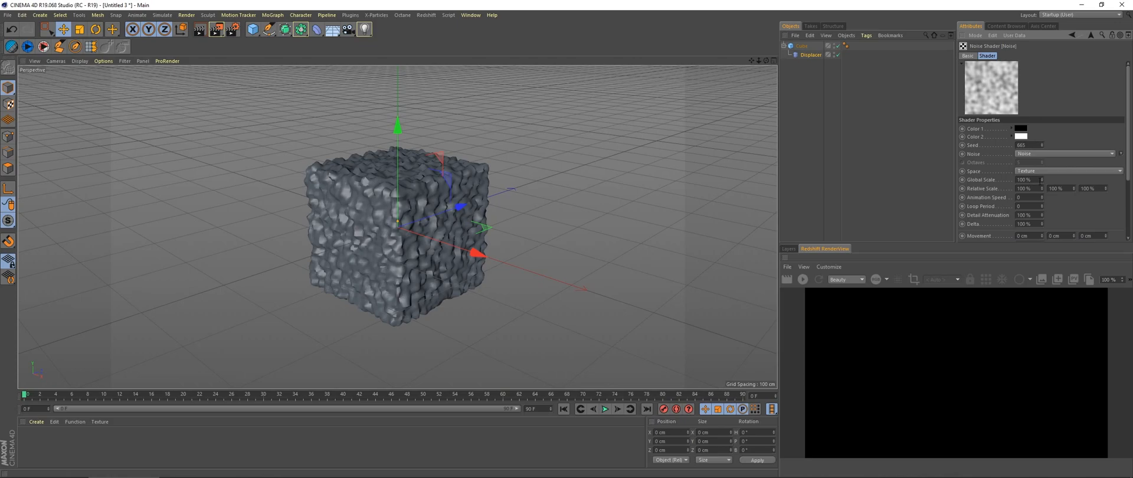
text(230)
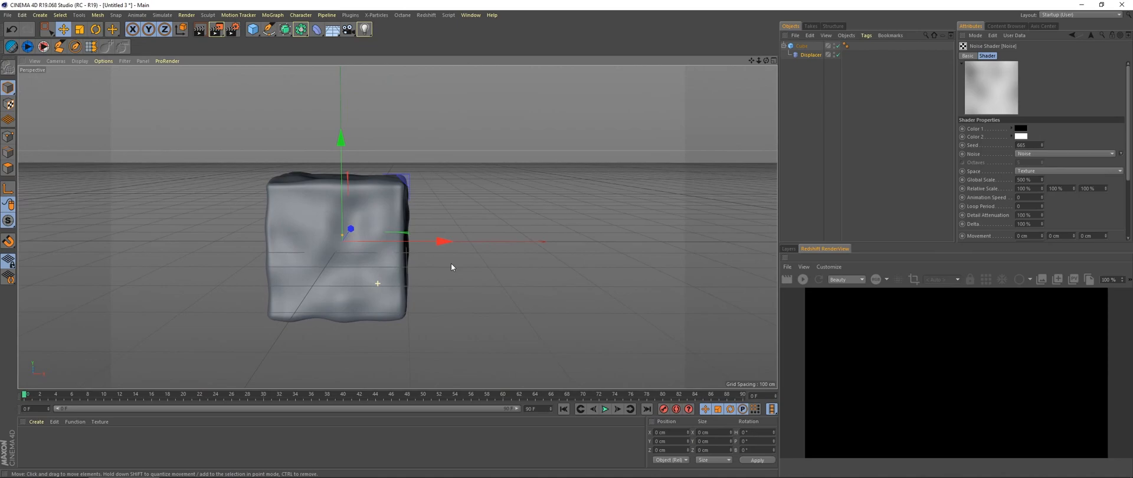
drag(452, 267, 371, 273)
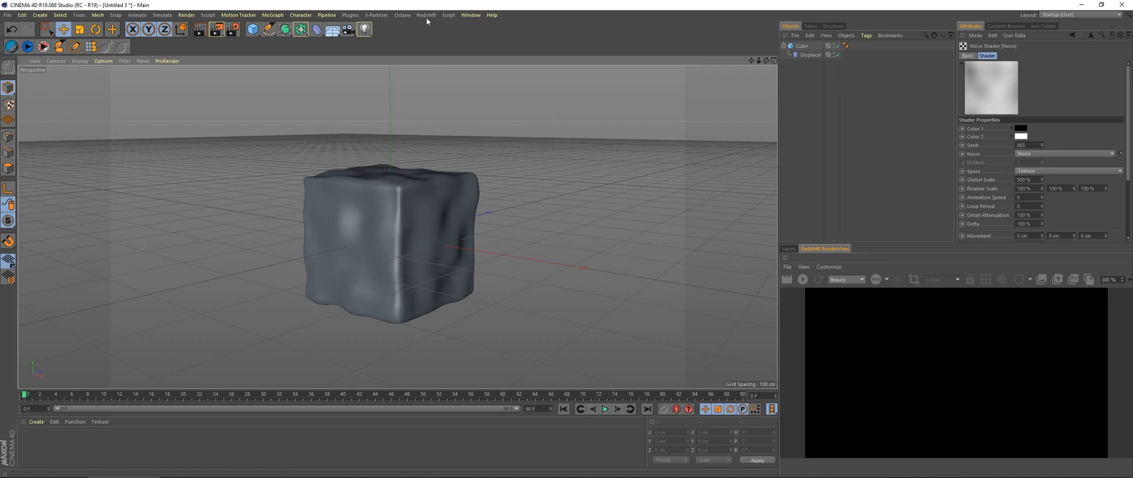
Add a Redshift Dome Light and start the interactive Redshift render preview.
click(426, 15)
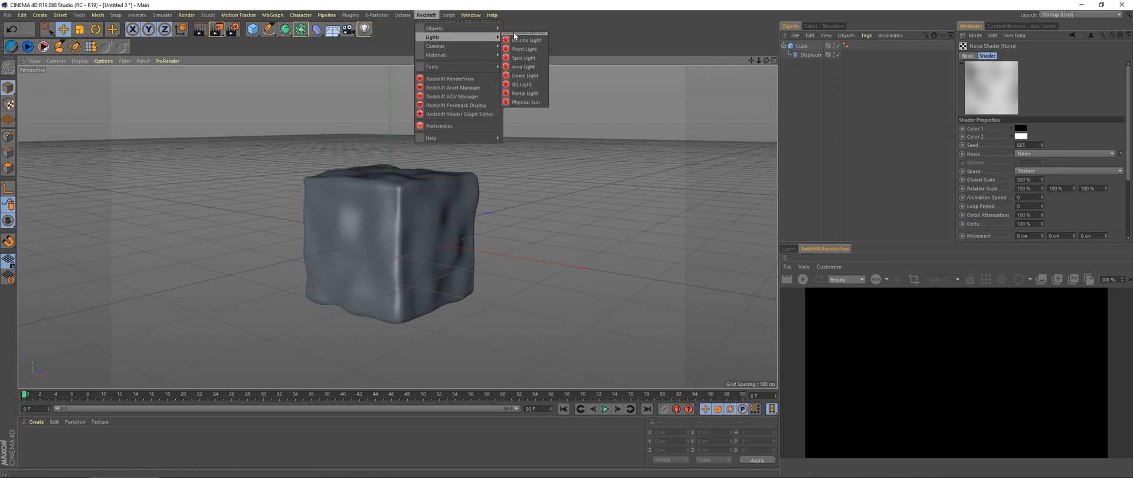
mouse_move(524, 75)
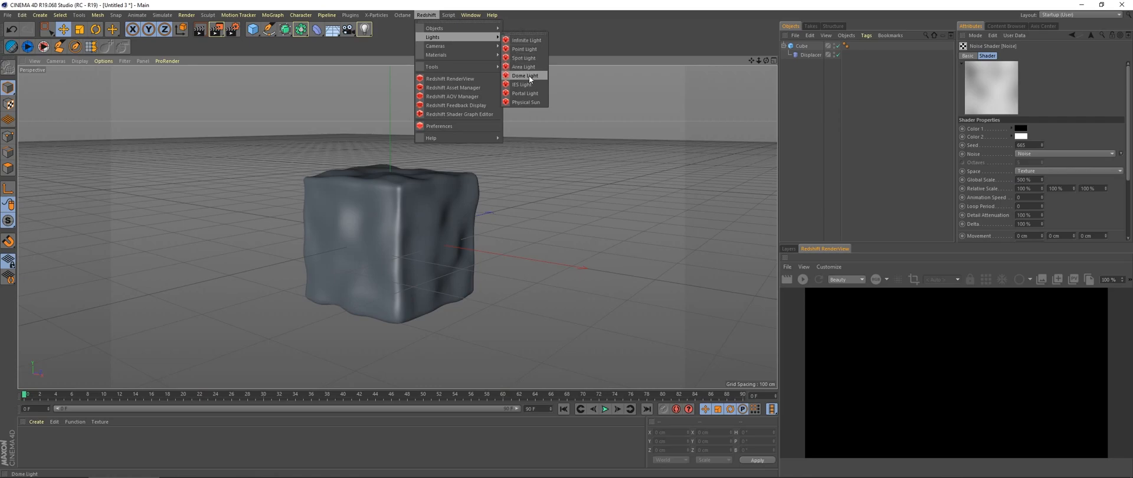
click(525, 75)
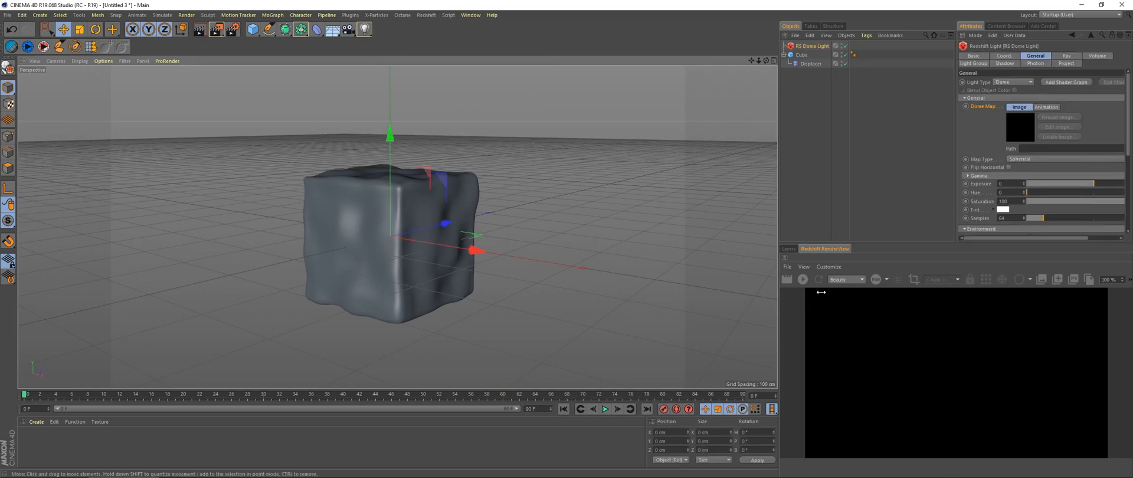
click(801, 280)
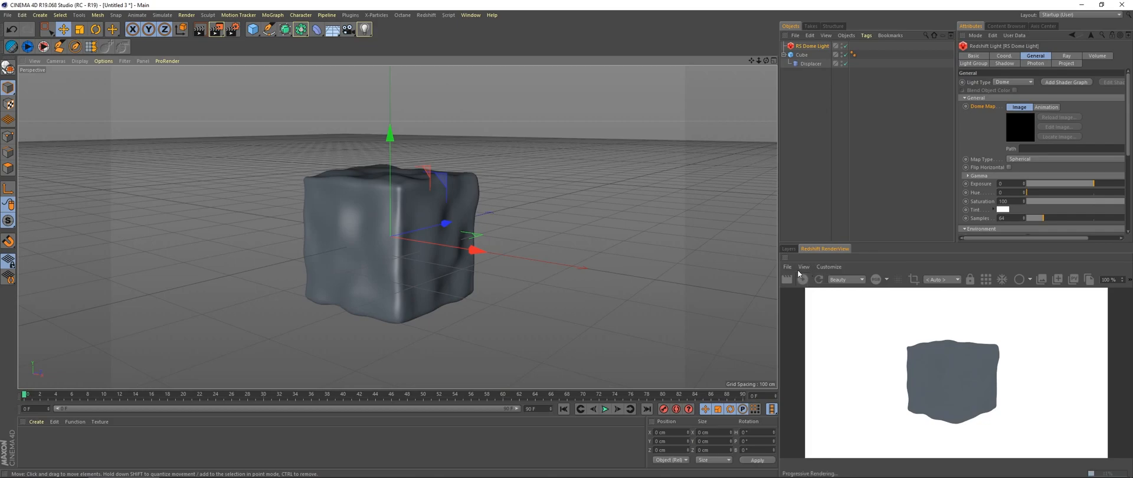
mouse_move(776, 193)
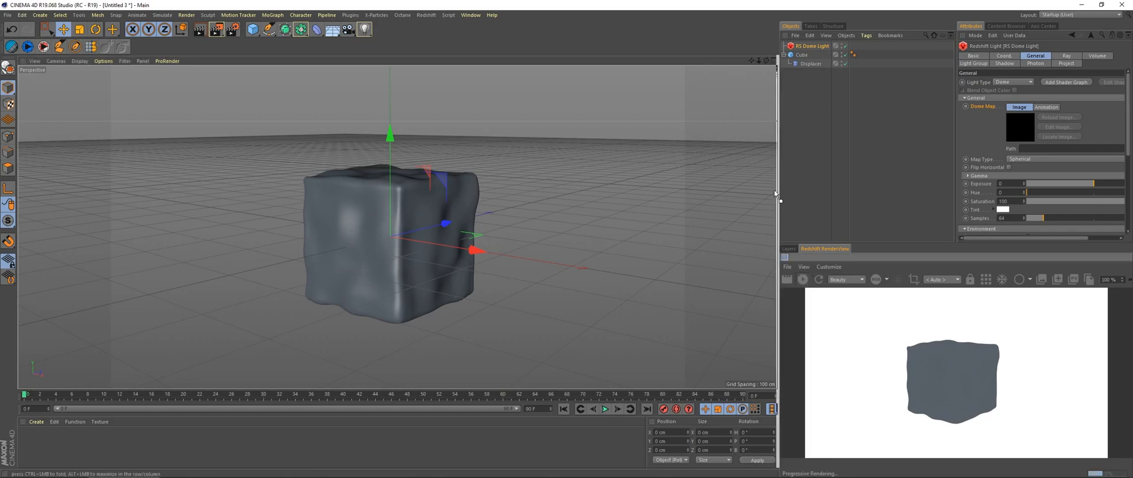
mouse_move(773, 201)
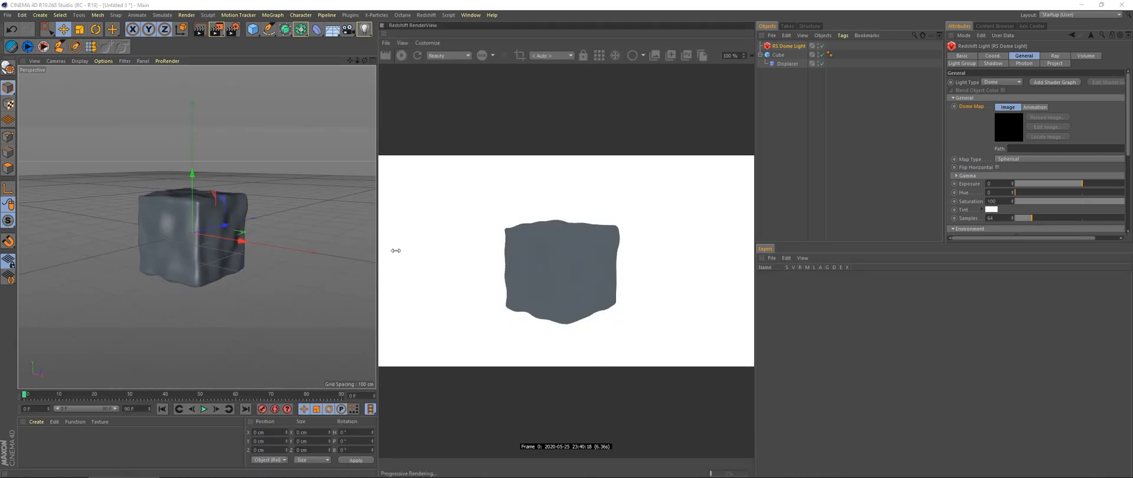
mouse_move(533, 284)
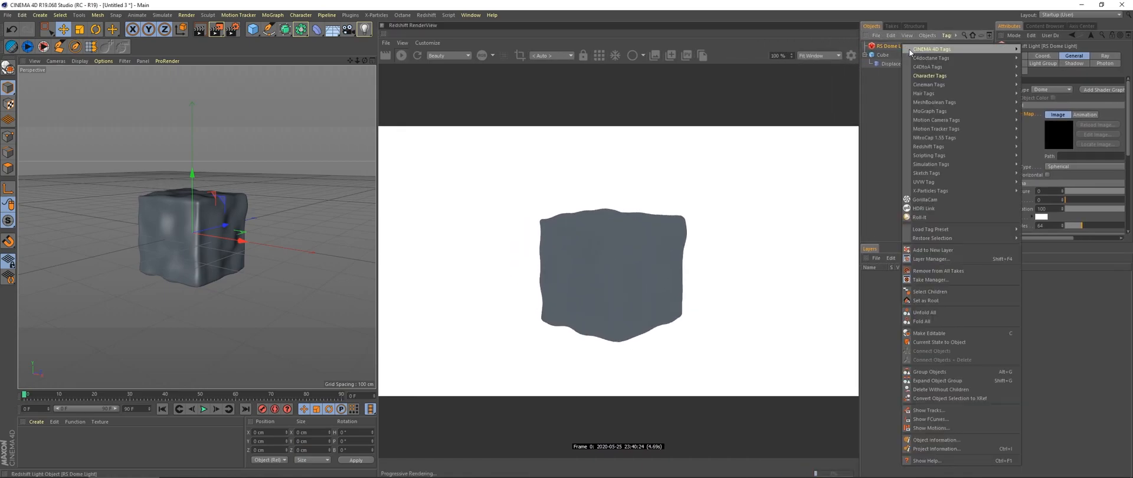
Link an HDRI to the dome light and browse the European Holiday pack.
click(923, 207)
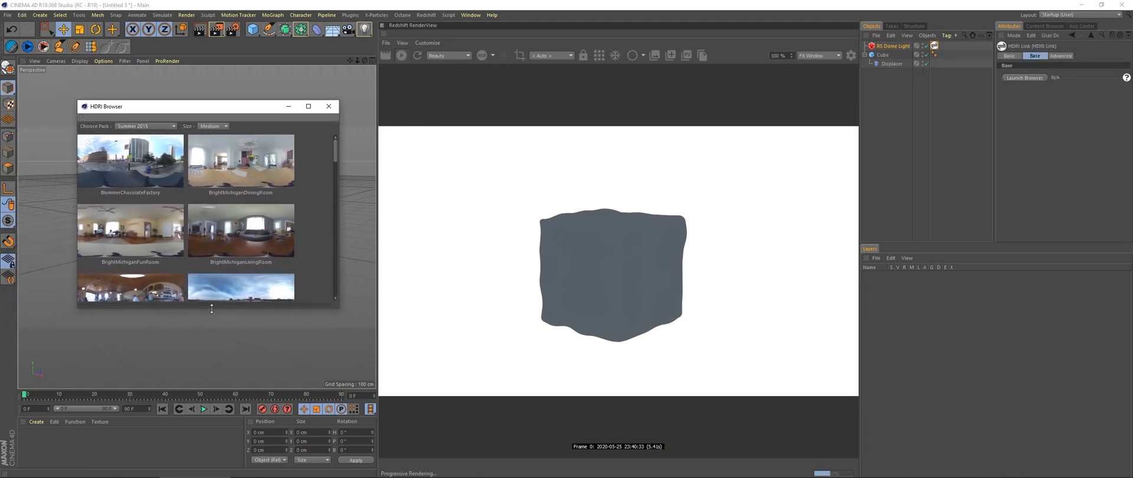
scroll(down, 3)
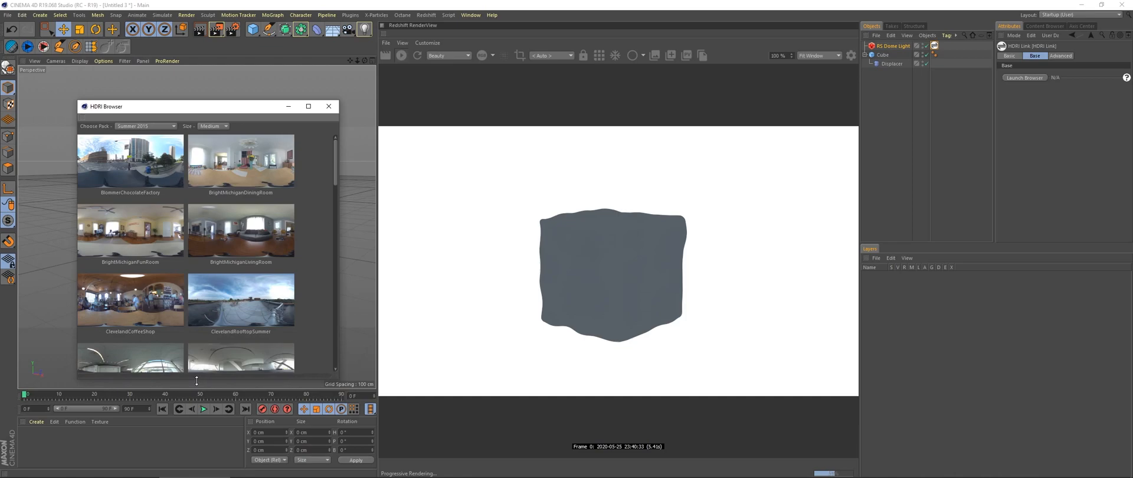
click(144, 125)
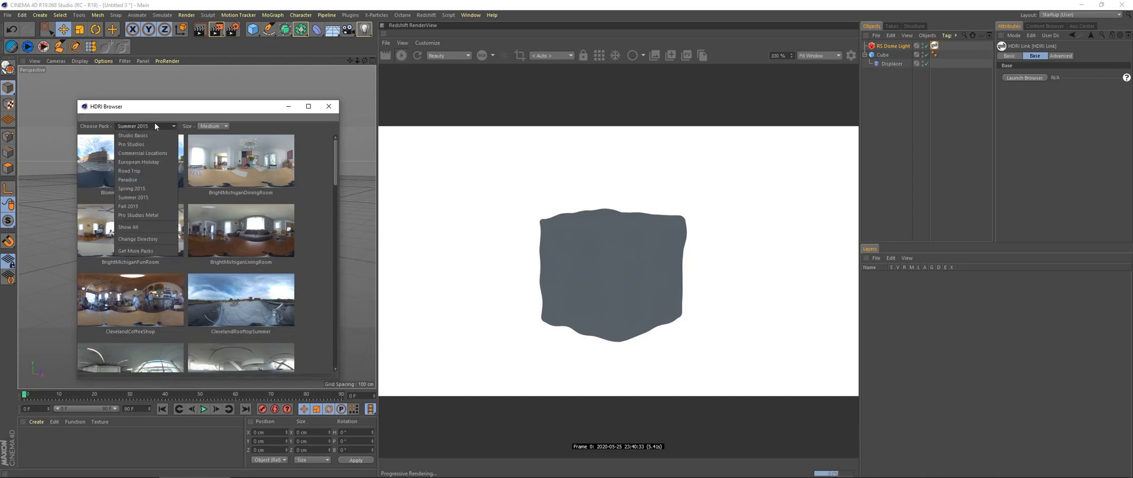
mouse_move(143, 153)
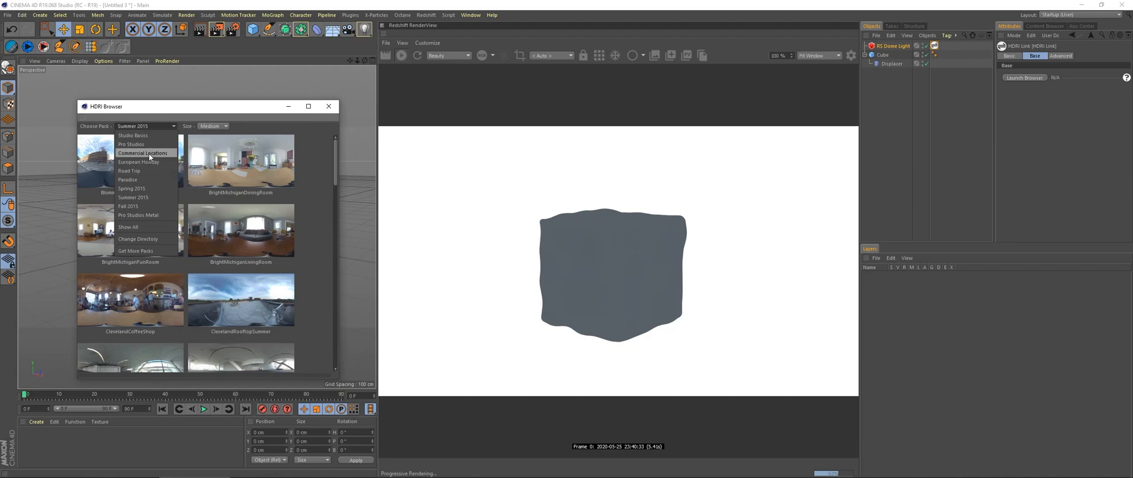
click(138, 162)
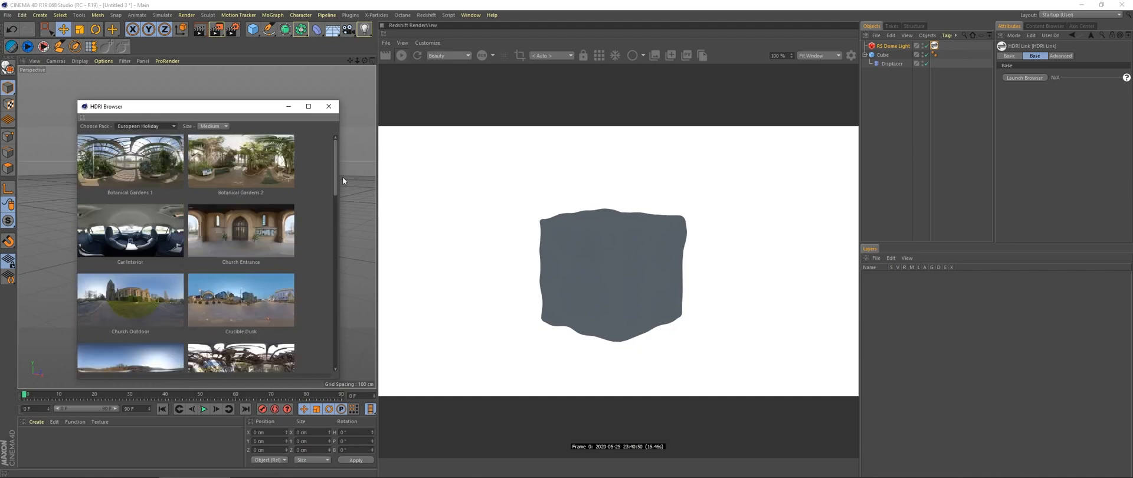
scroll(down, 3)
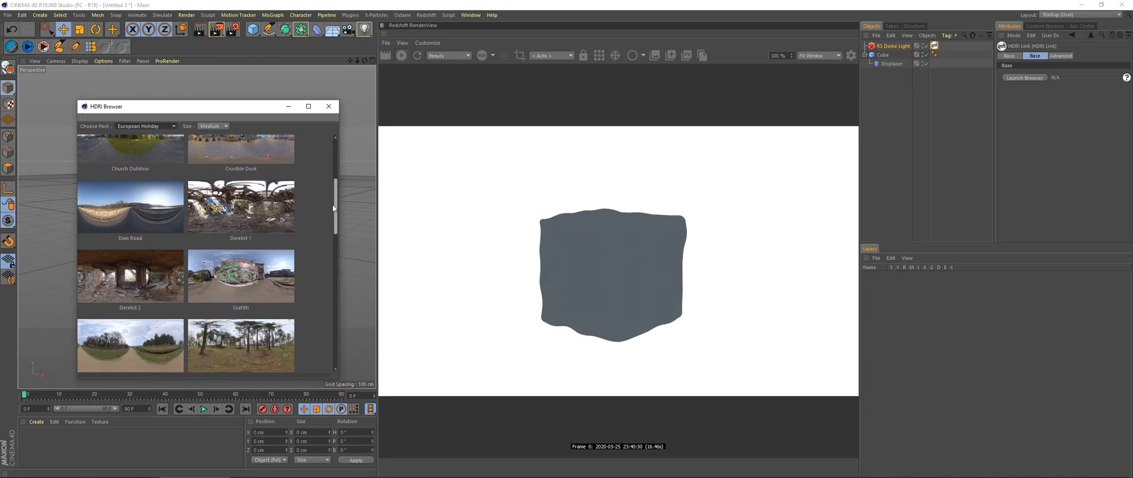
scroll(down, 3)
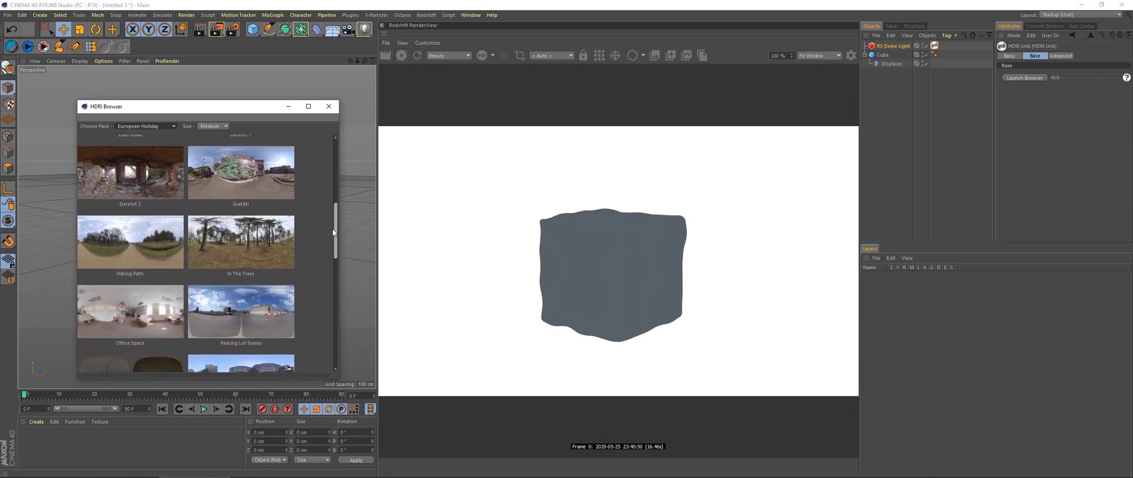
scroll(down, 3)
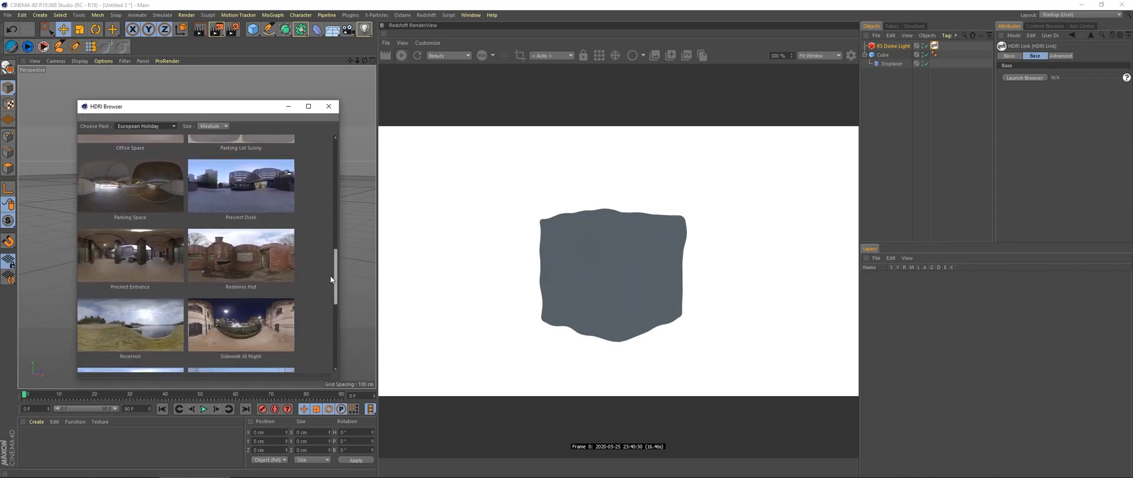
scroll(down, 3)
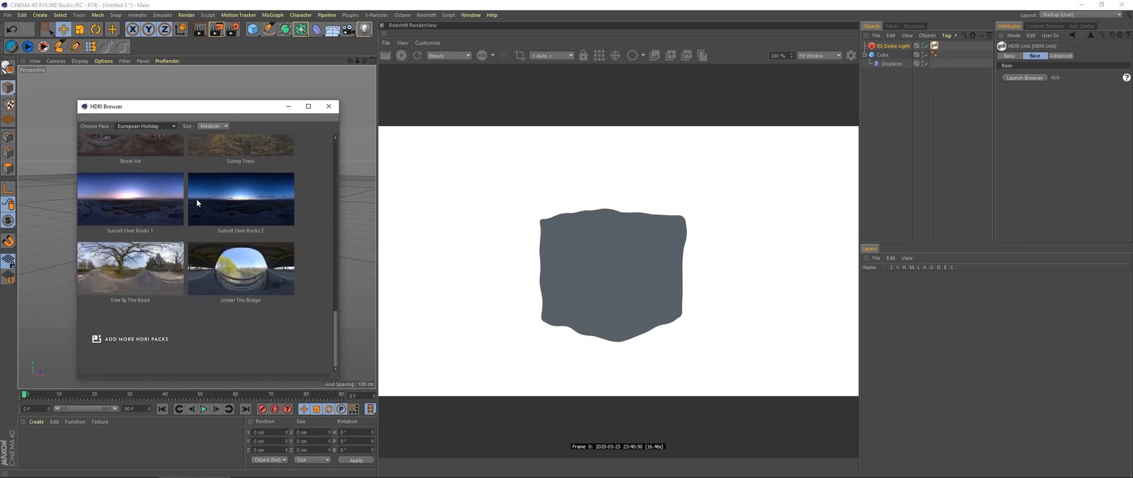
Switch to the Summer 2015 pack, pick a street HDRI, and close the browser.
click(144, 125)
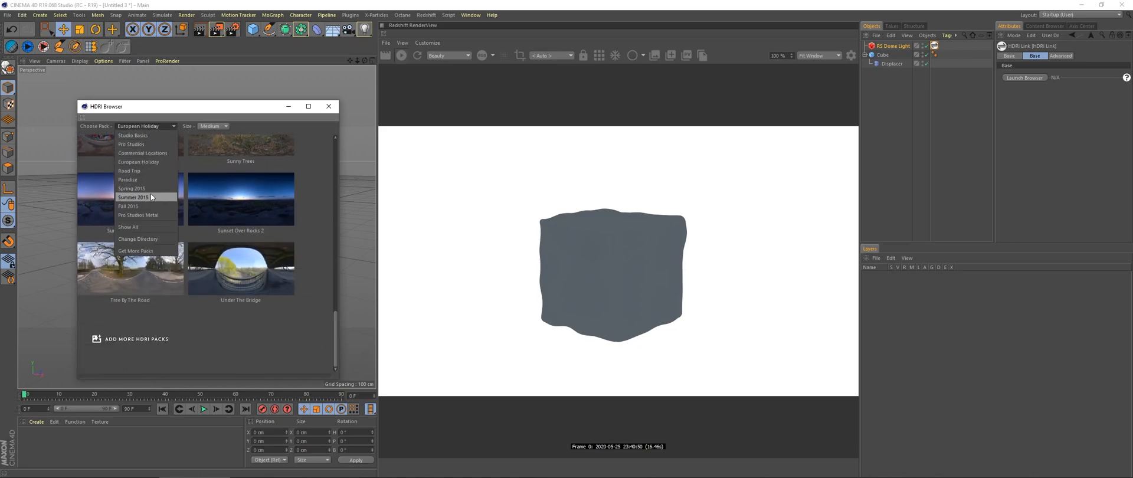
click(132, 197)
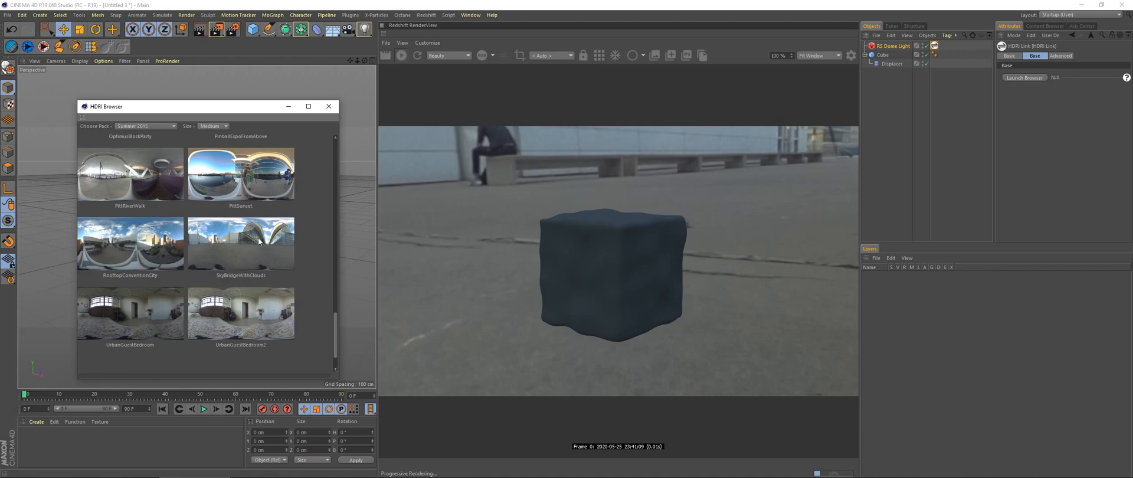
mouse_move(150, 181)
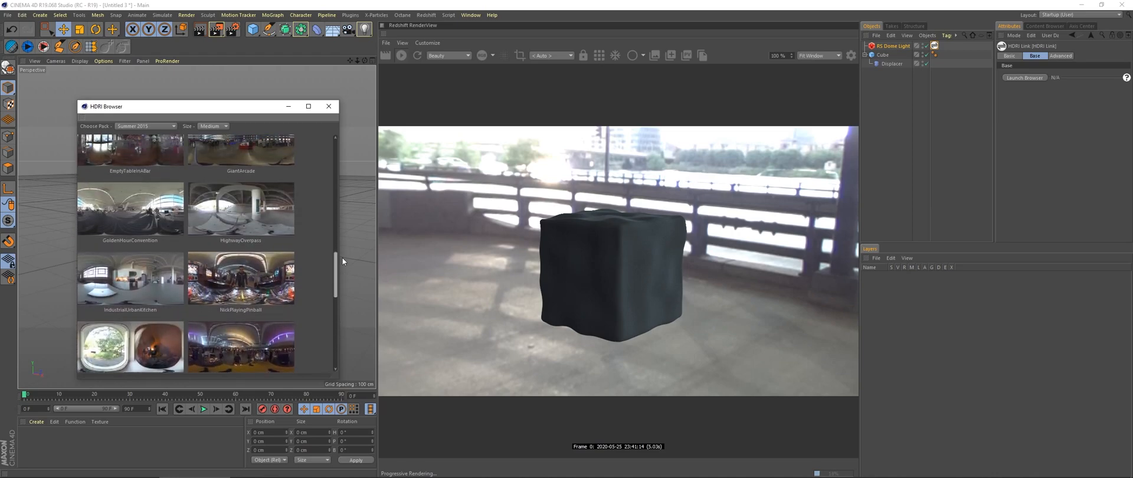
scroll(up, 3)
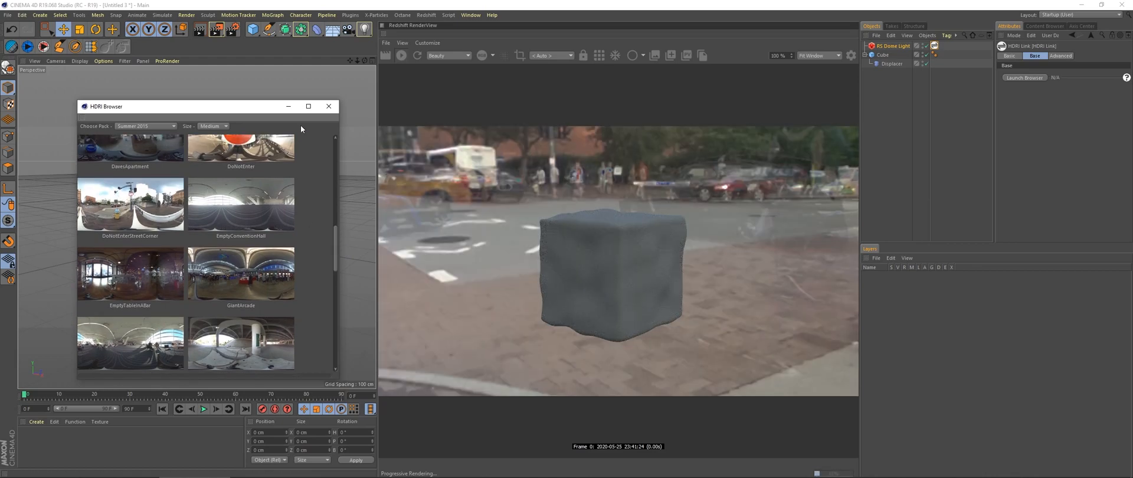
click(329, 106)
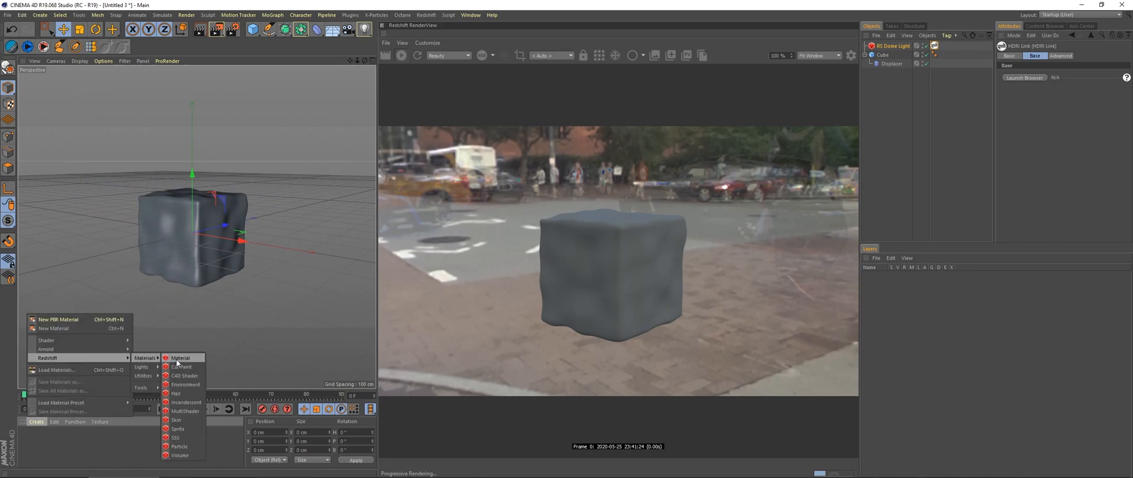
Create a Redshift material, apply it to the cube, and open its shader graph.
click(181, 358)
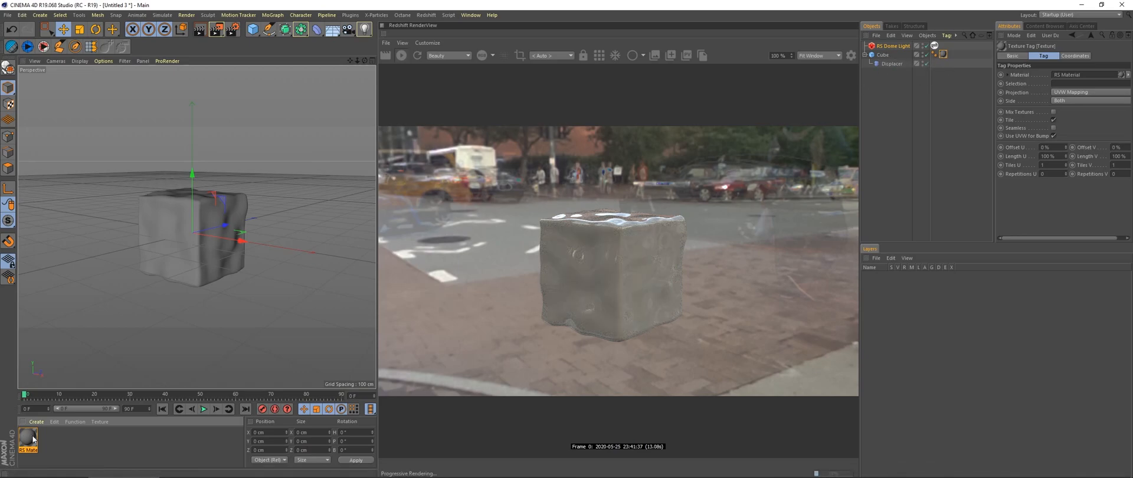
double_click(27, 437)
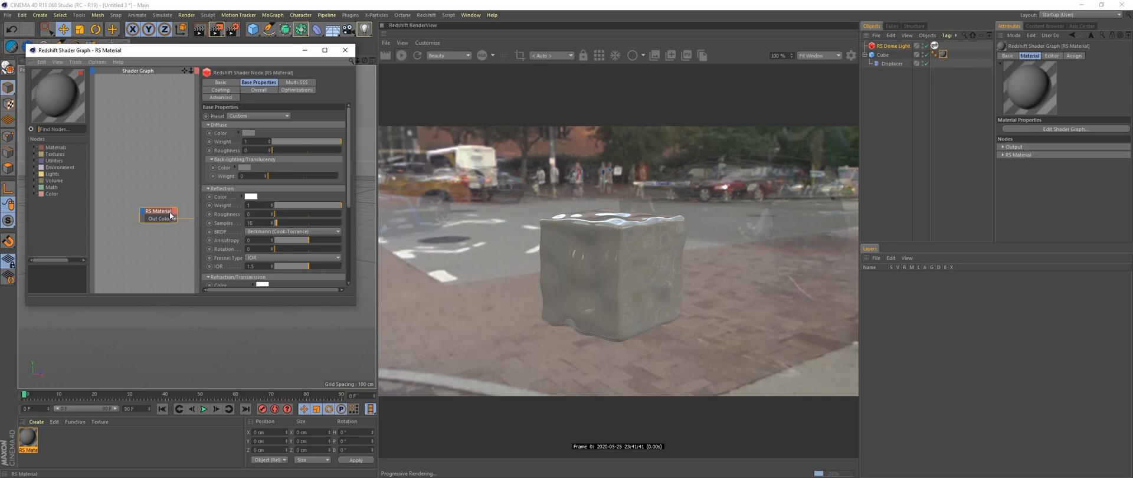
mouse_move(154, 211)
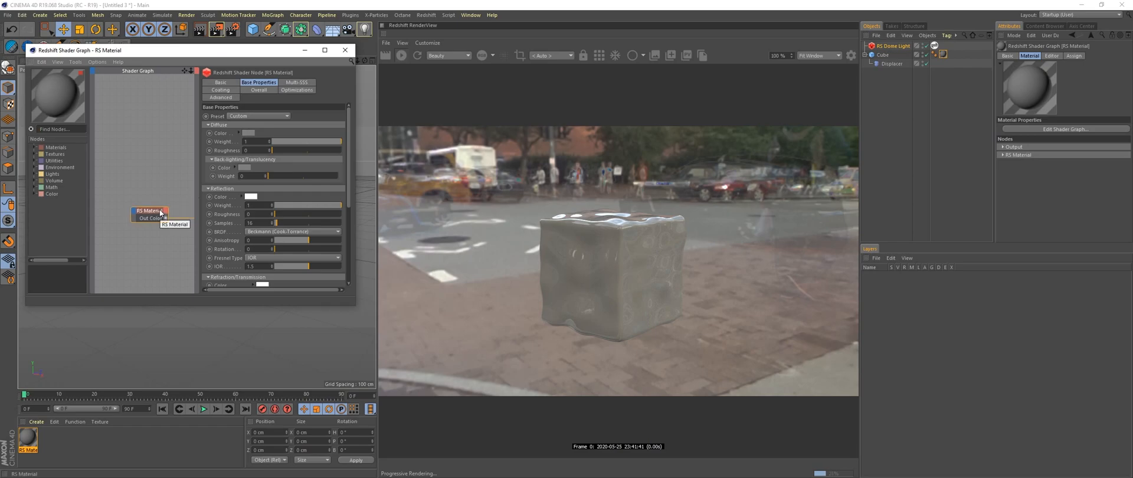
mouse_move(351, 178)
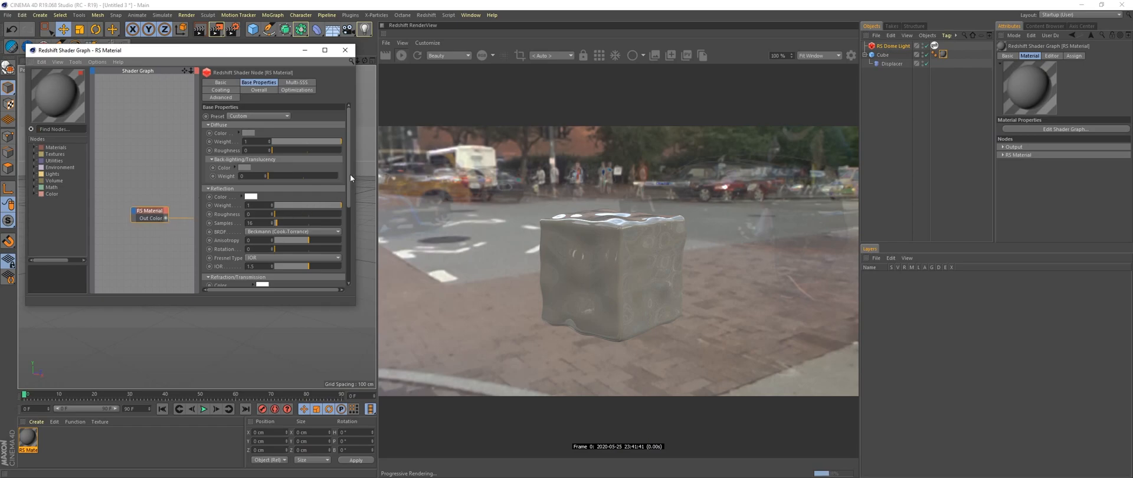
Set the material's refraction weight to 1 for clear, glassy ice.
scroll(down, 3)
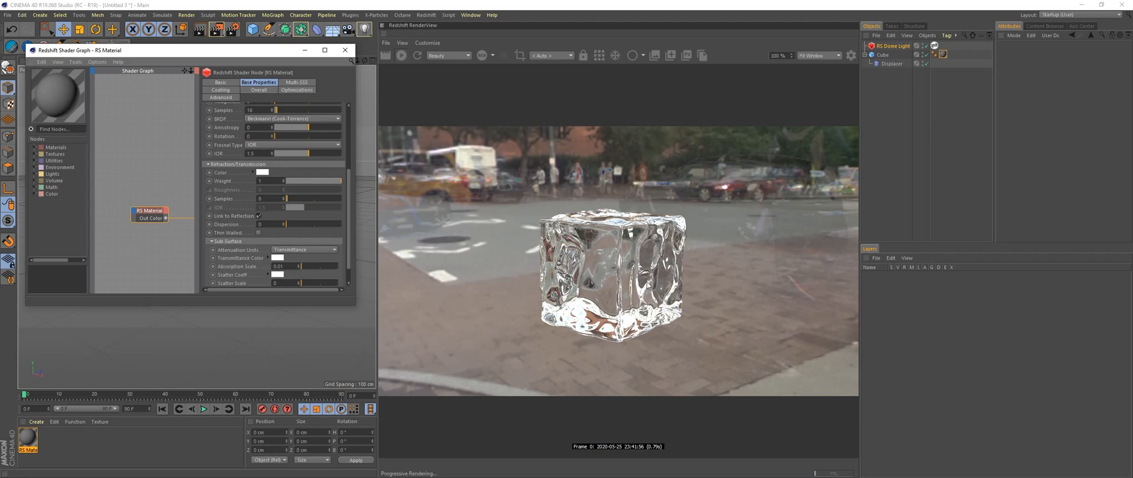
mouse_move(354, 213)
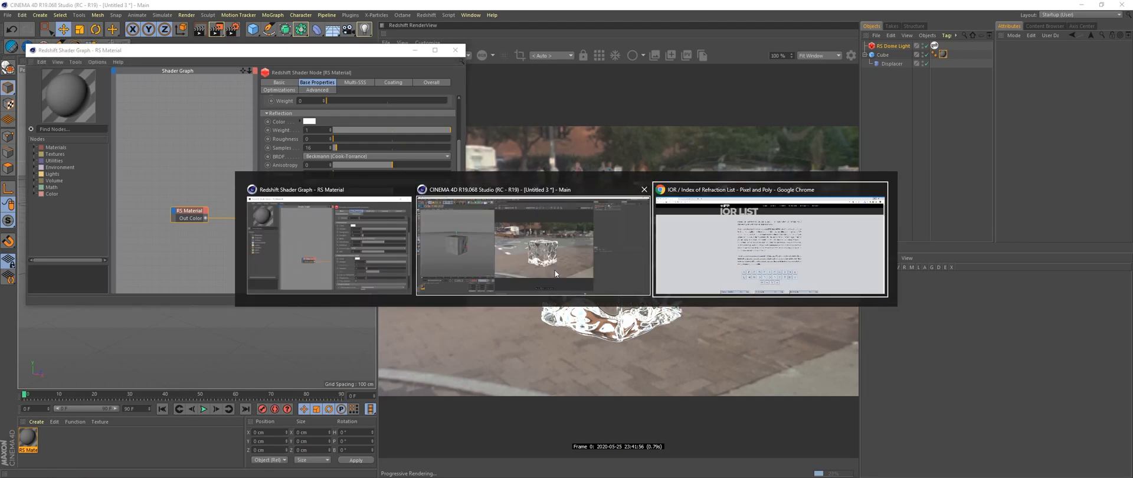
Look up ice's refractive index (1.309) on the Pixel and Poly IOR list.
click(768, 241)
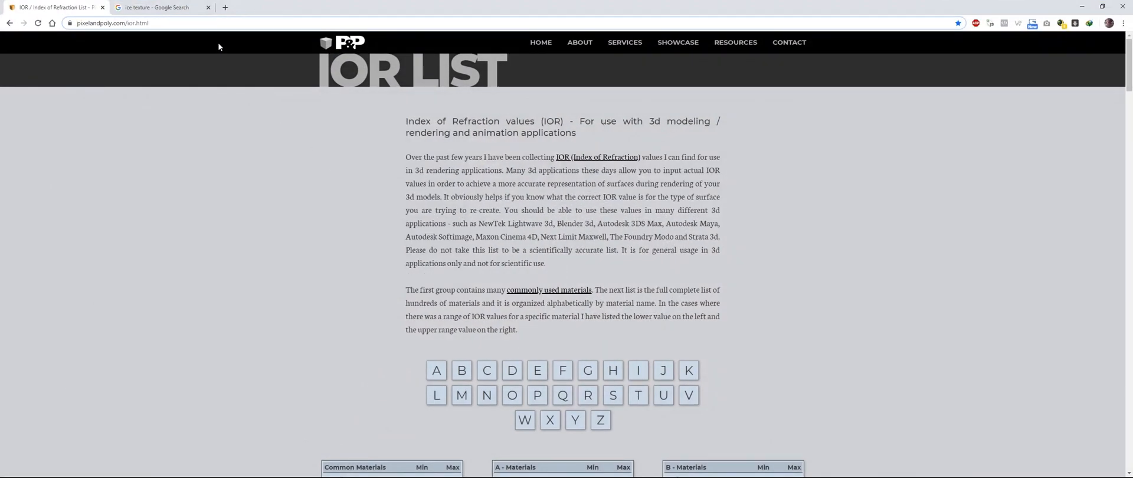
click(112, 22)
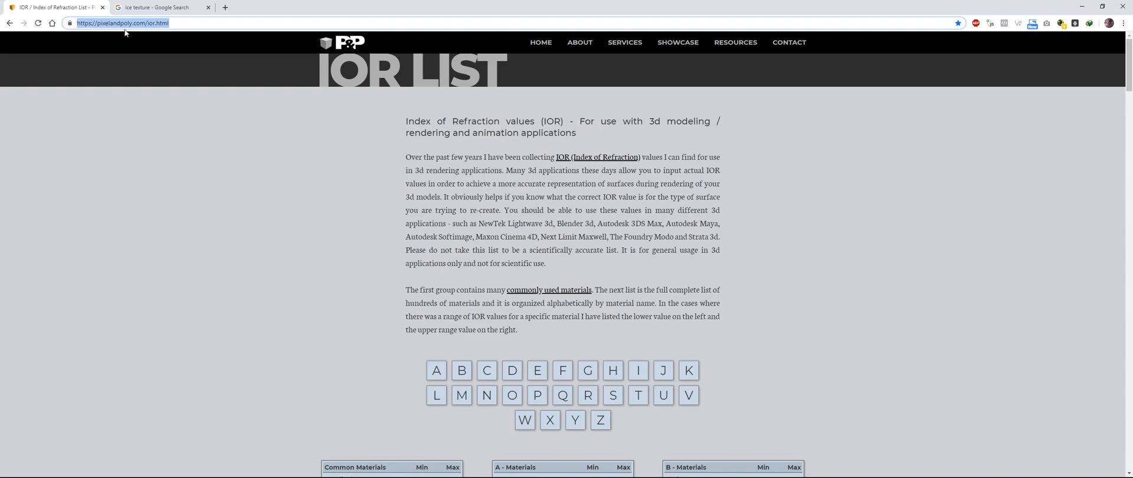
scroll(down, 3)
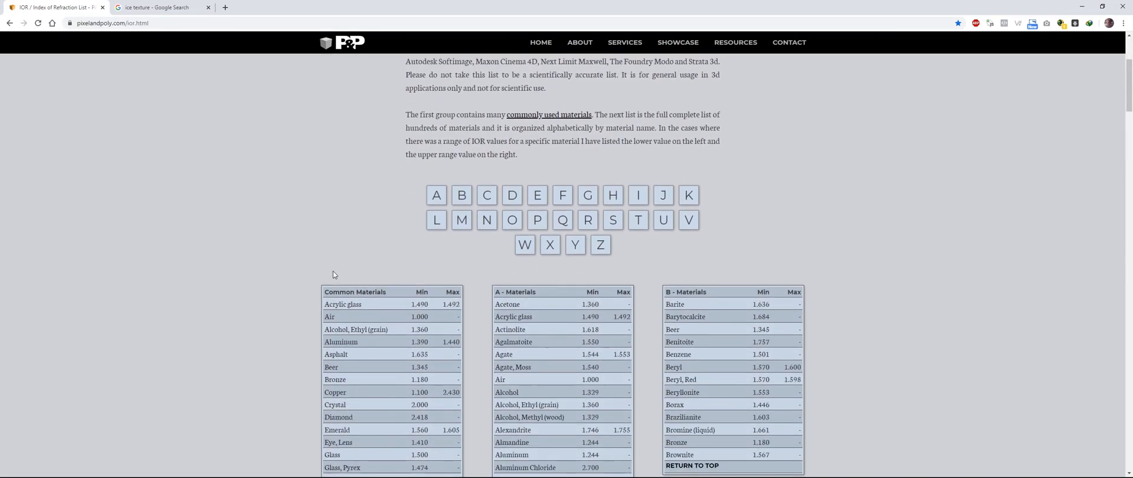
scroll(down, 3)
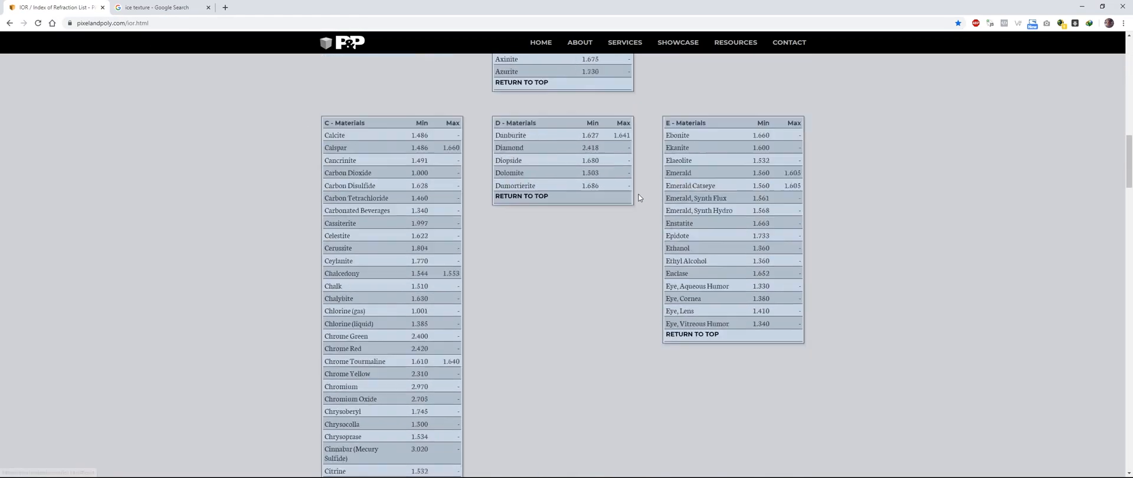
scroll(down, 3)
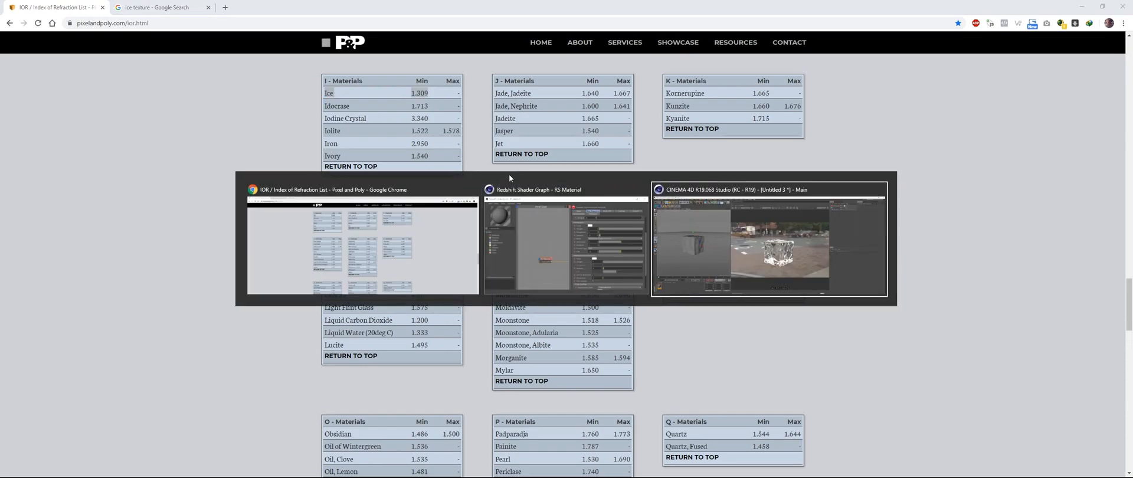
Set the ice material's reflection IOR to 1.309.
click(768, 238)
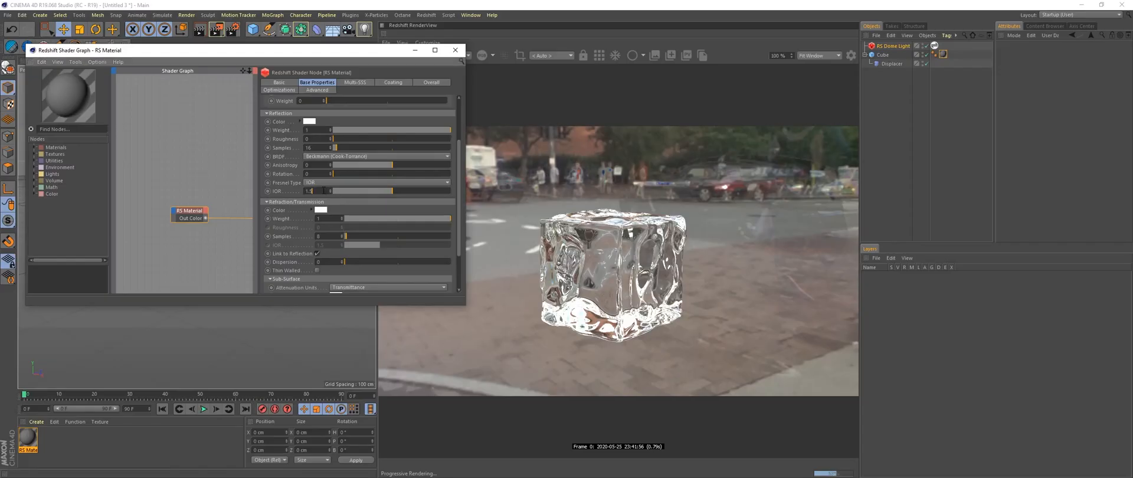
click(309, 191)
text(1.309)
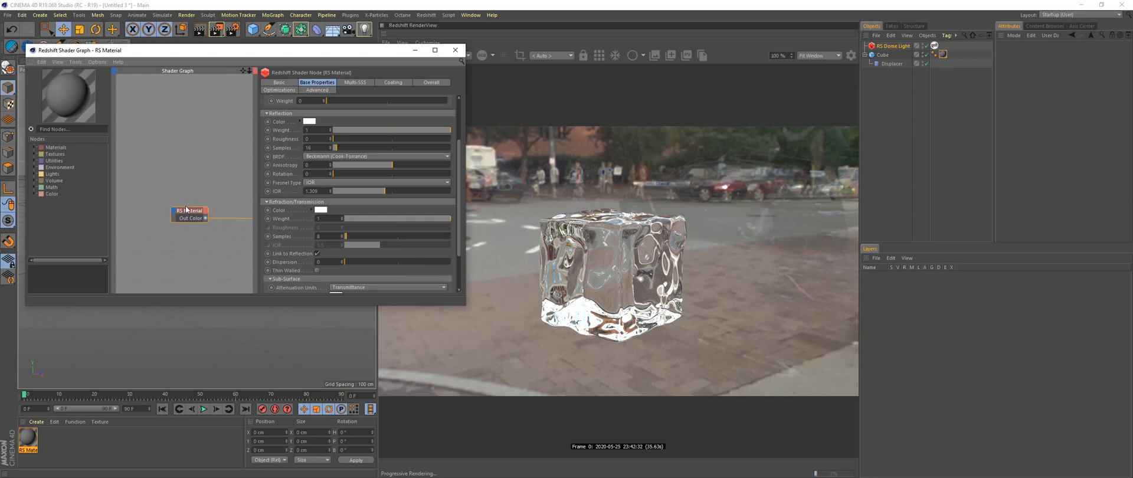
Add a Texture node to the shader graph and wire it into Refl Roughness.
drag(190, 210, 210, 201)
text(Texture)
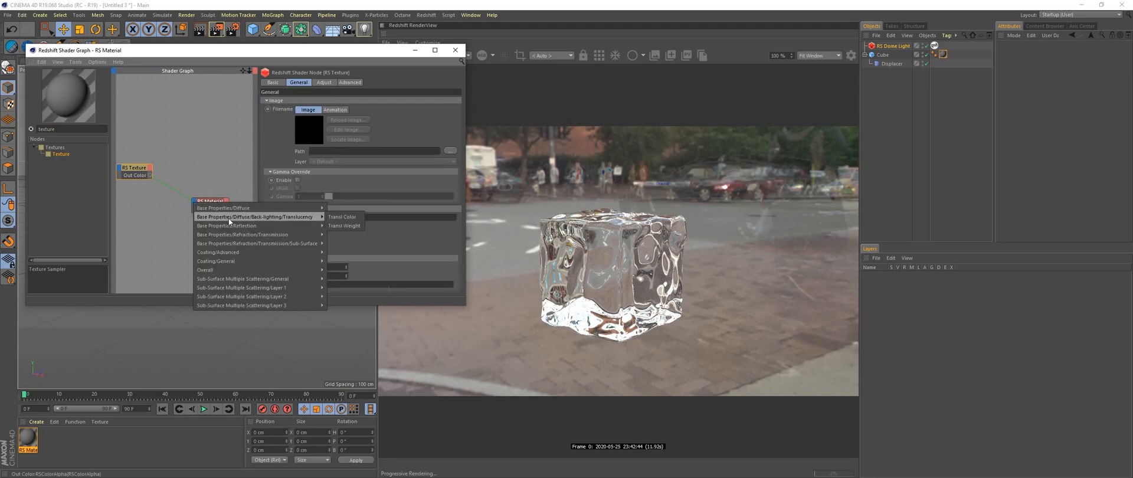
mouse_move(226, 225)
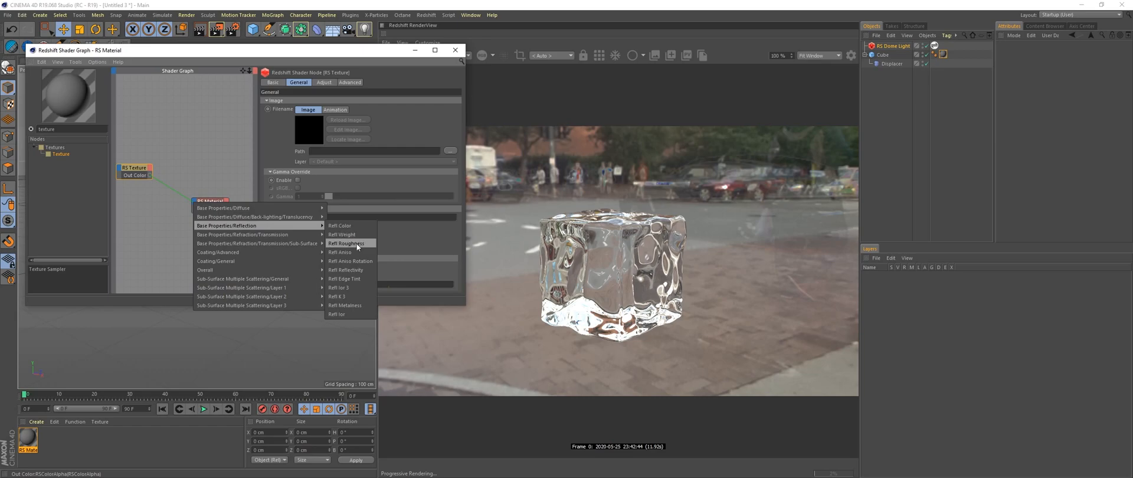
click(346, 243)
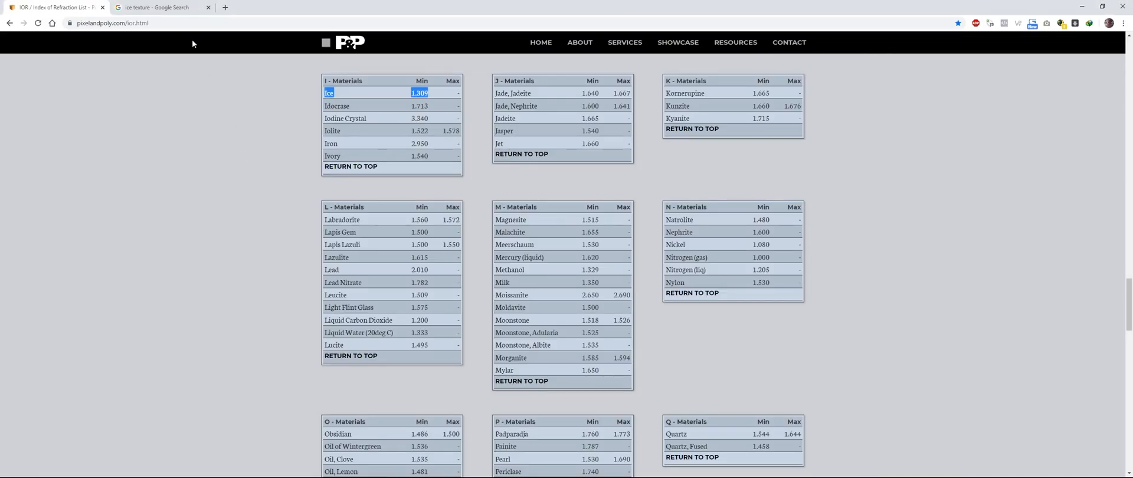
Browse Google Images for 'ice texture' and preview the Ice Texture Free (Glass) image.
click(156, 7)
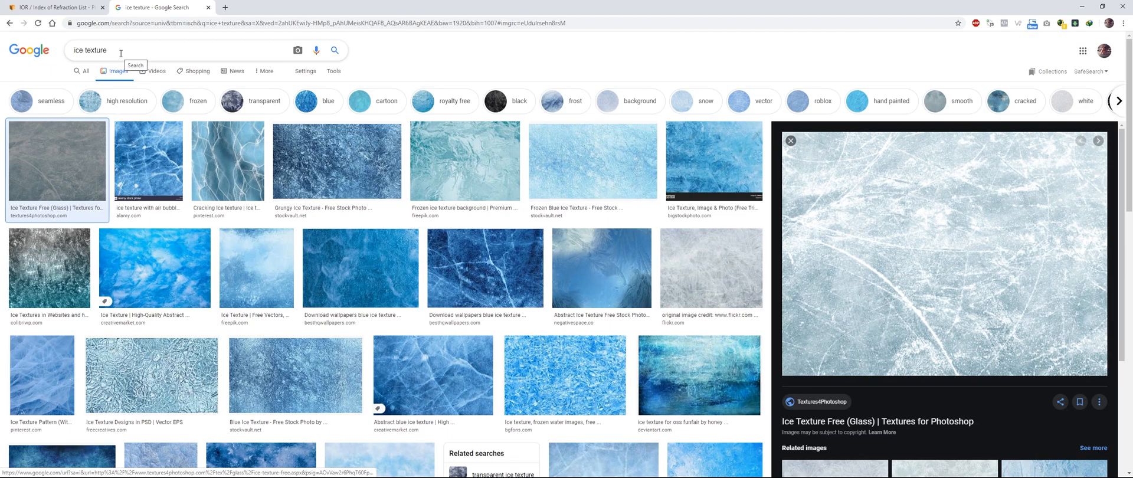
triple_click(90, 51)
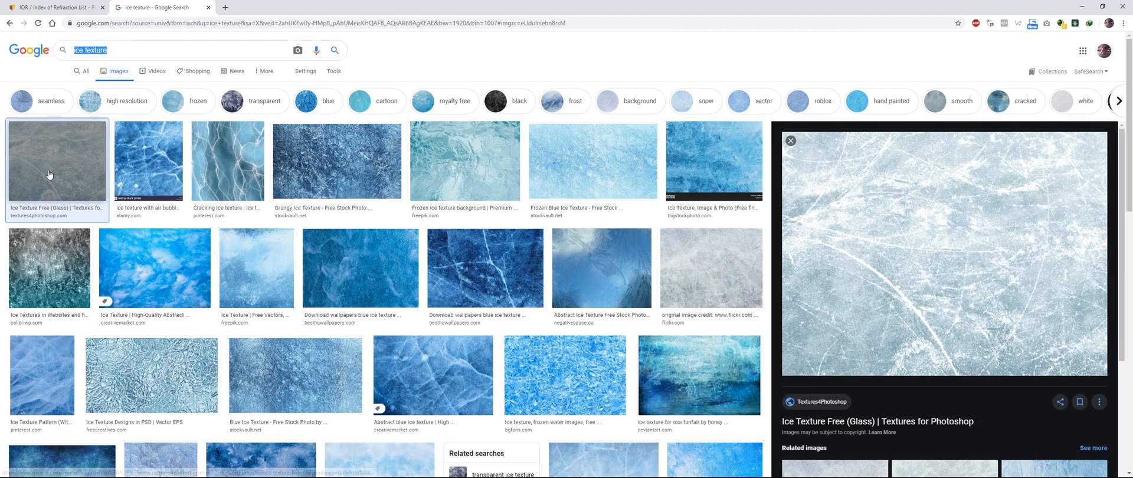
scroll(down, 3)
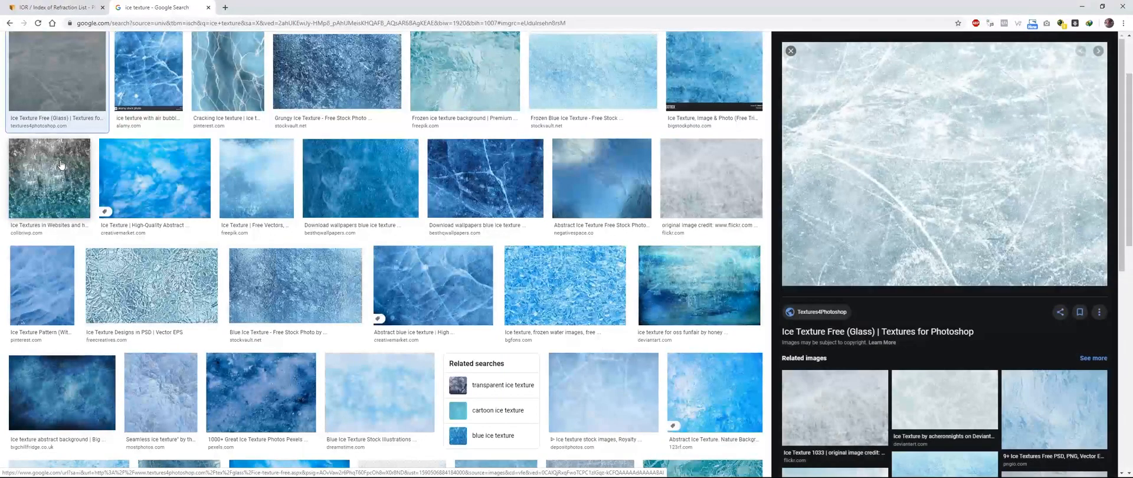
scroll(up, 3)
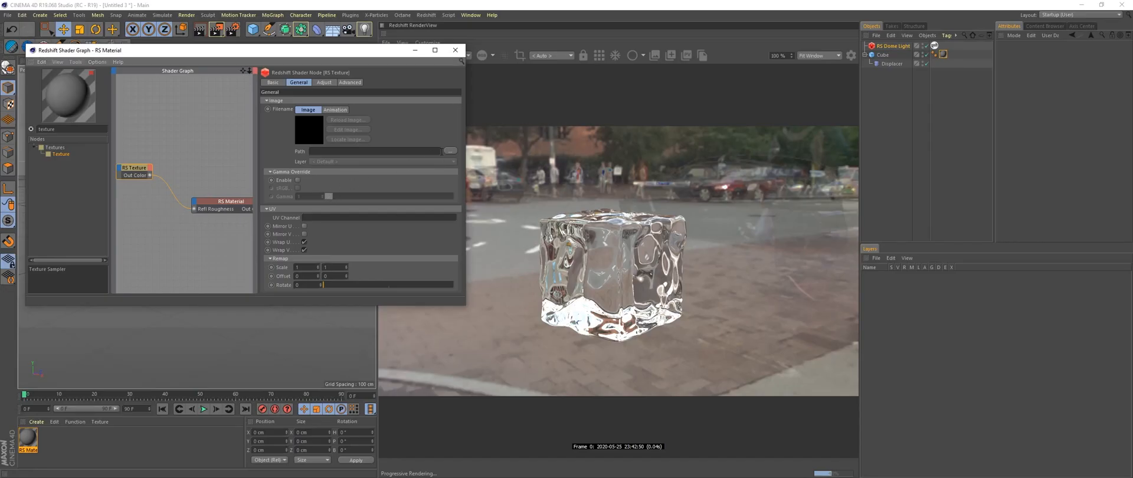
Load the ice-hockey-texture-free image into the texture node and set Gamma Override to 4.5.
click(451, 151)
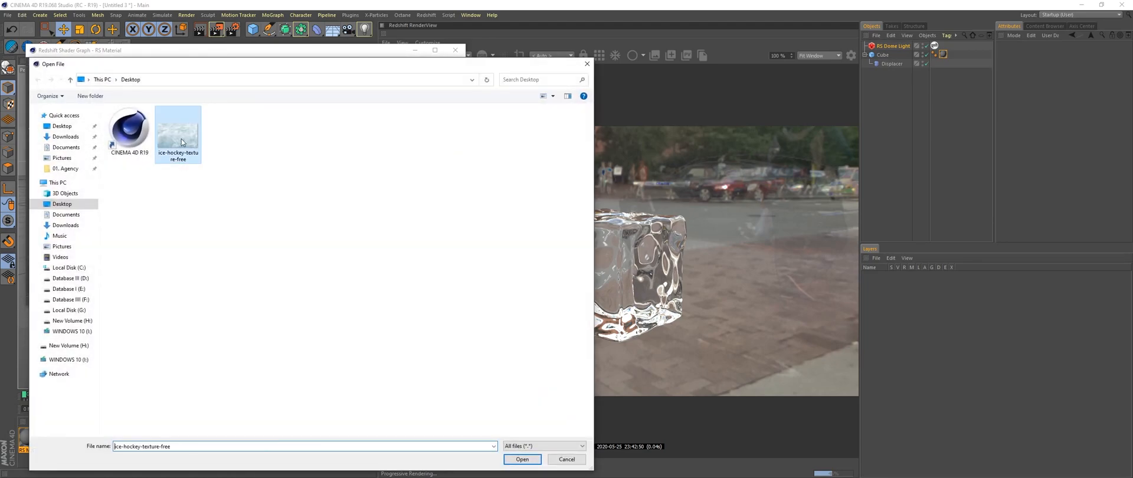
click(521, 459)
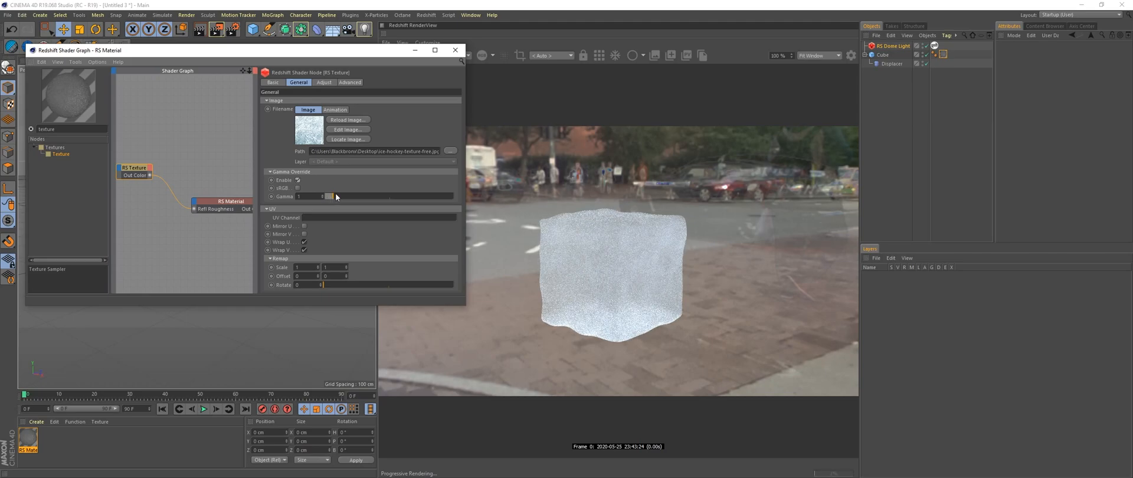
drag(330, 196, 361, 196)
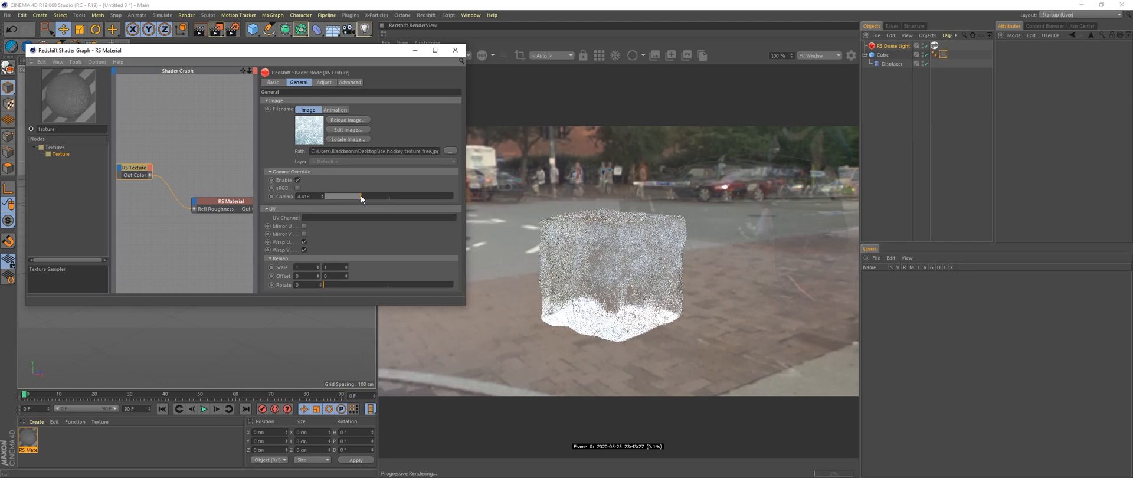
drag(340, 197, 386, 196)
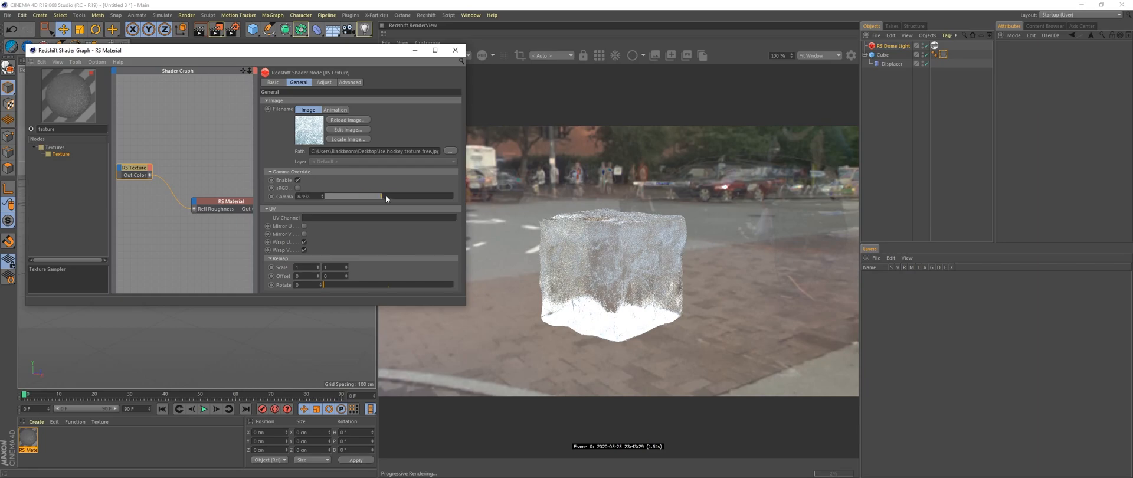
drag(354, 196, 387, 196)
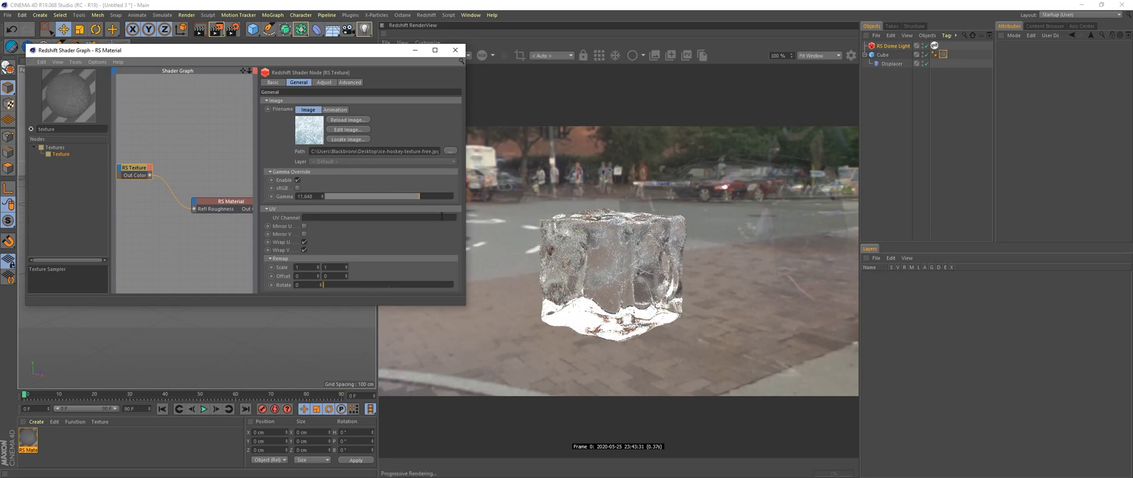
drag(372, 196, 343, 196)
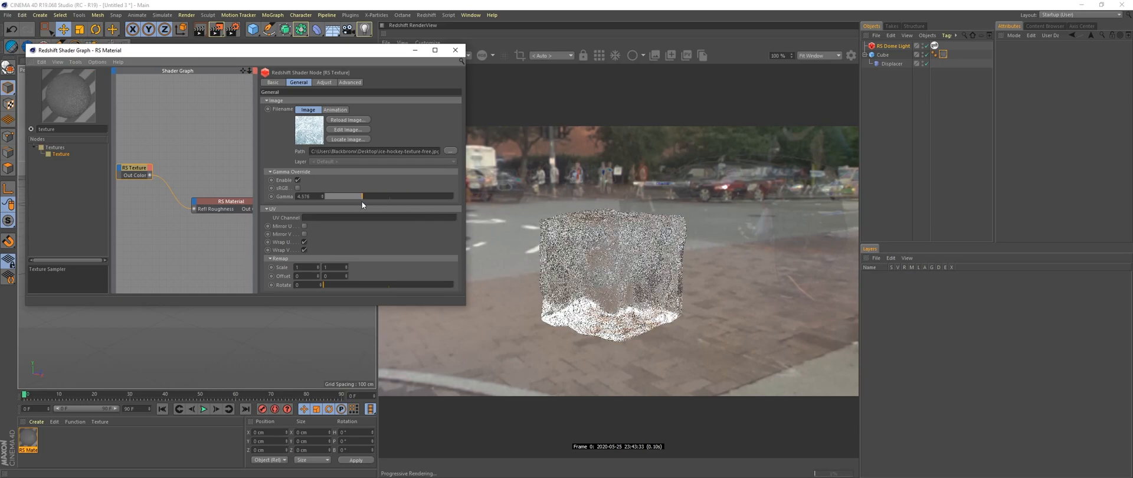
drag(344, 195, 340, 196)
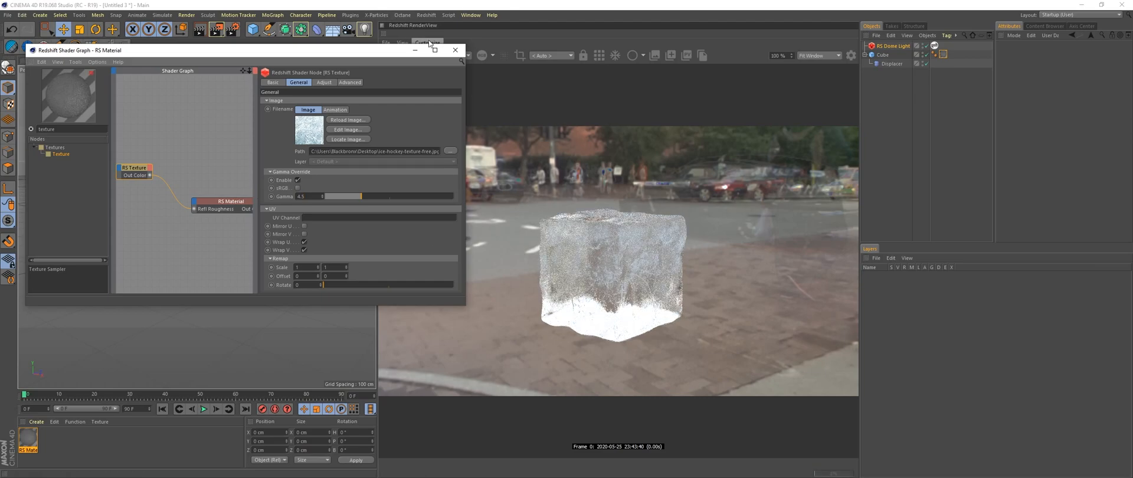
Close the Shader Graph and give the plane a Displacer with a Noise shader.
click(454, 50)
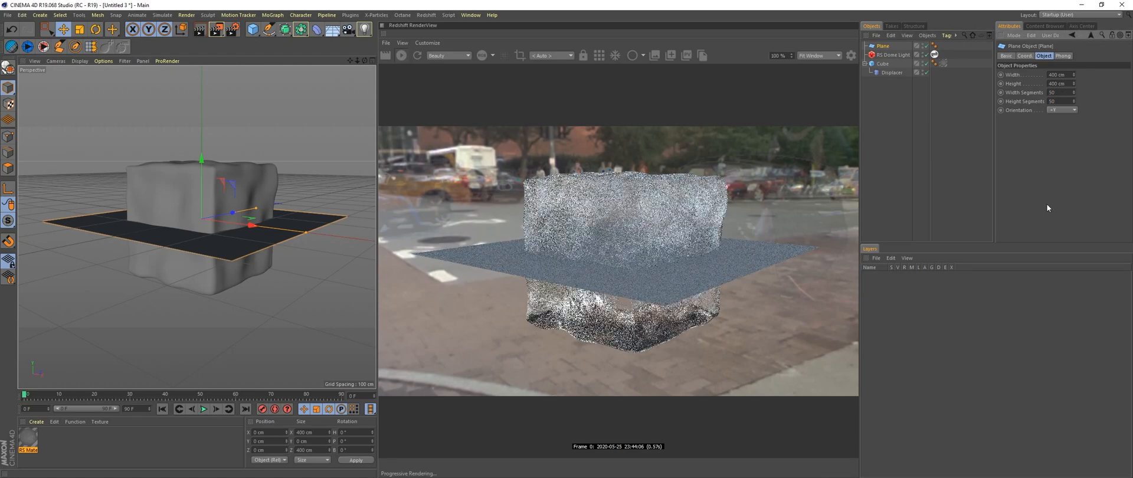
click(894, 72)
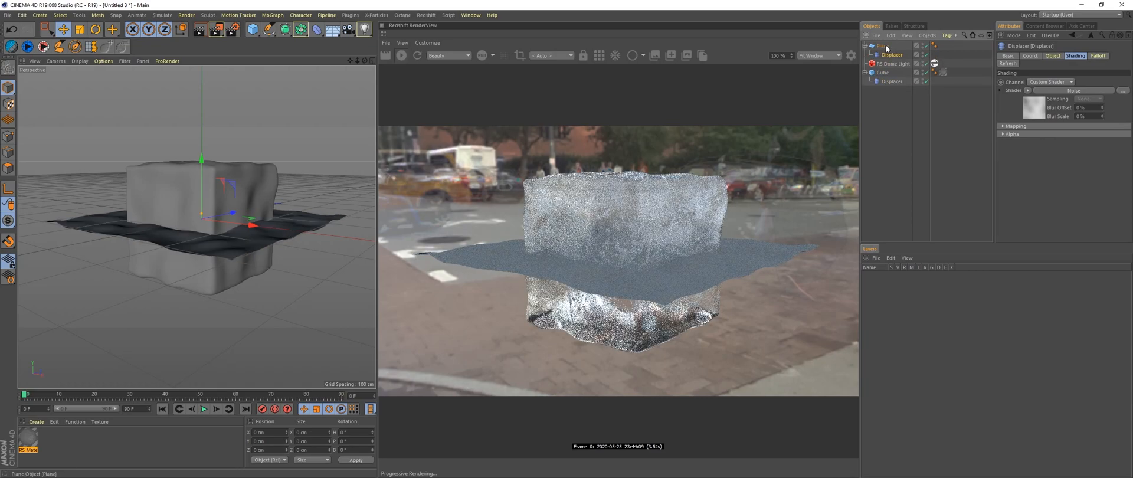
click(882, 45)
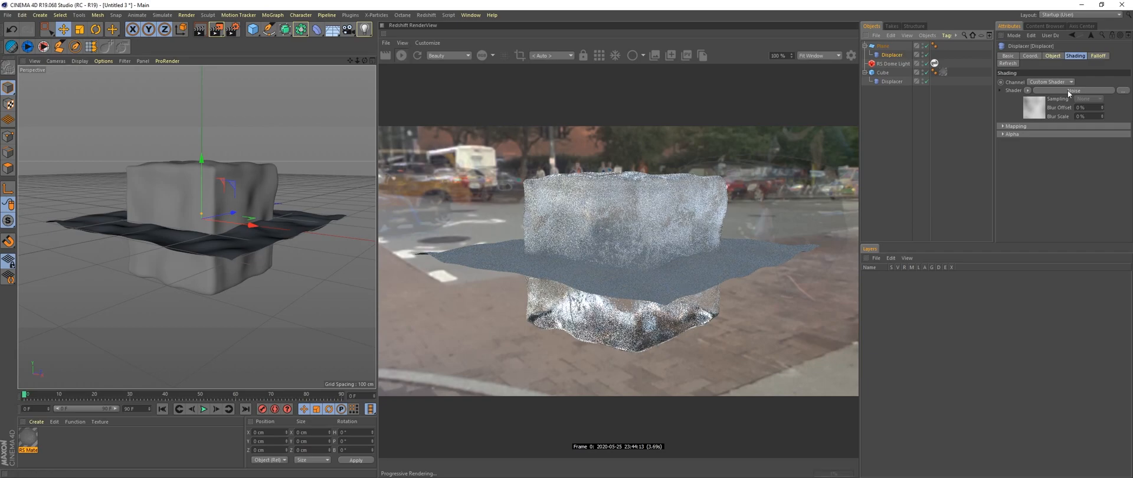
click(1033, 104)
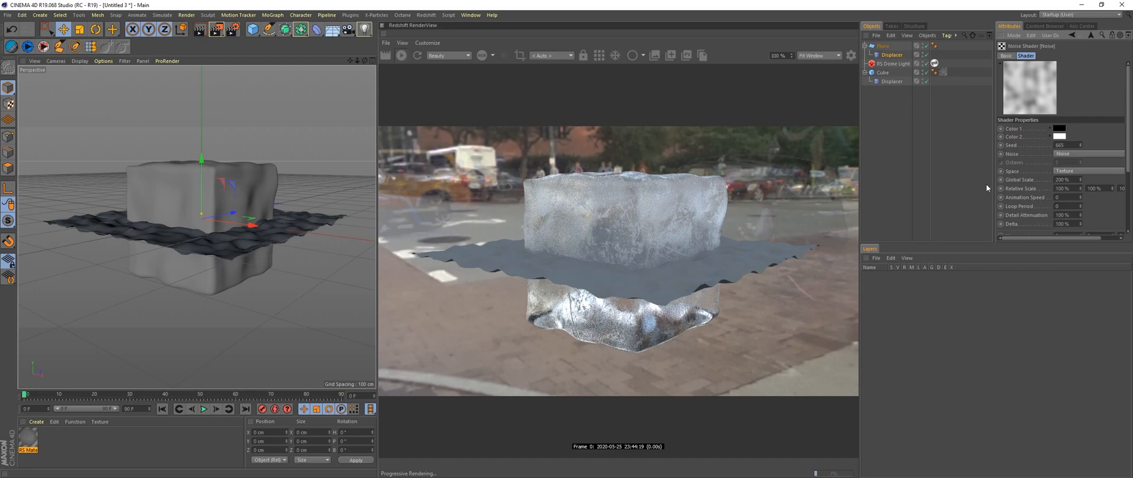
Apply the RS Material to the plane, review its material tag, then reselect the scene objects.
click(943, 72)
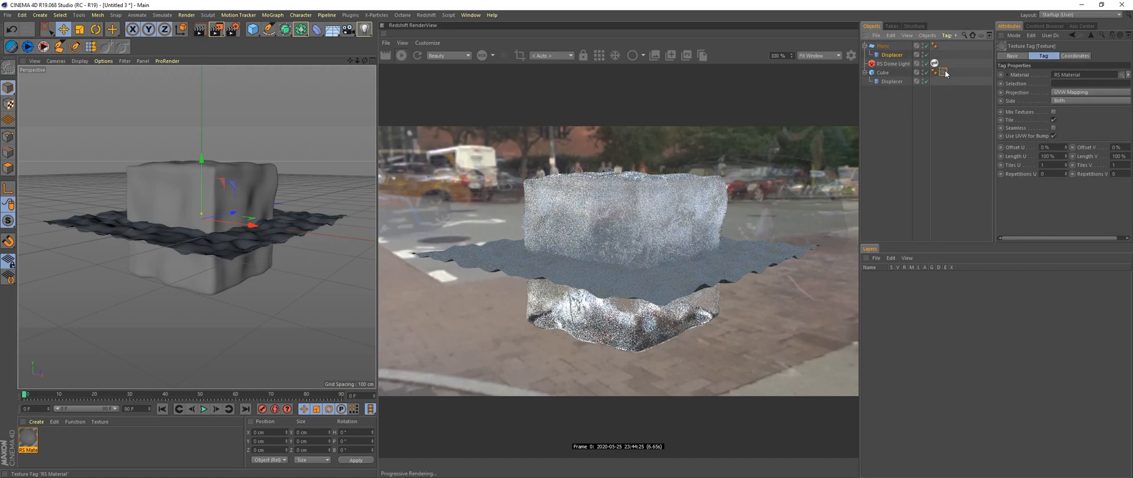
click(944, 45)
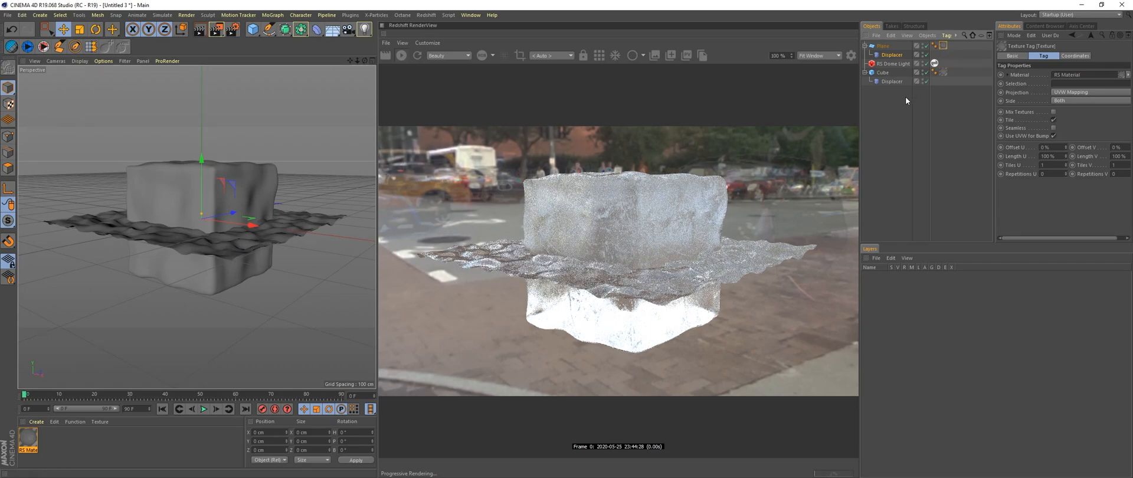
click(894, 80)
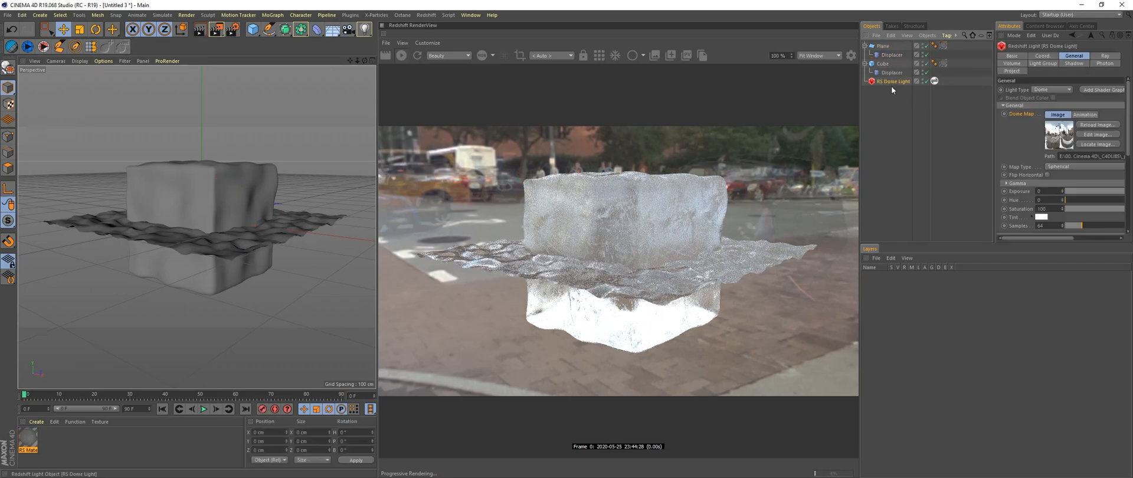
click(882, 63)
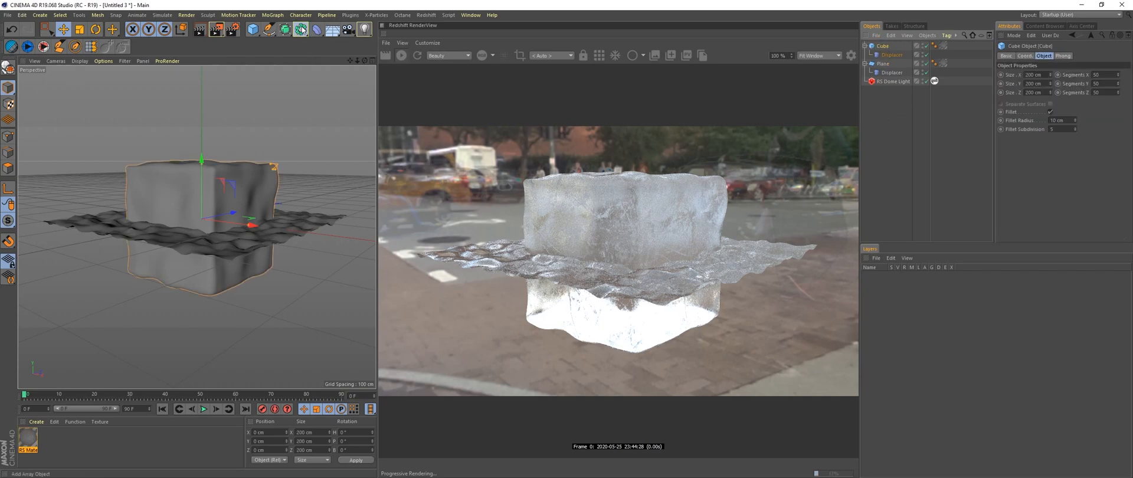
Add a Boole object and nest the Cube and displaced Plane inside it.
click(332, 28)
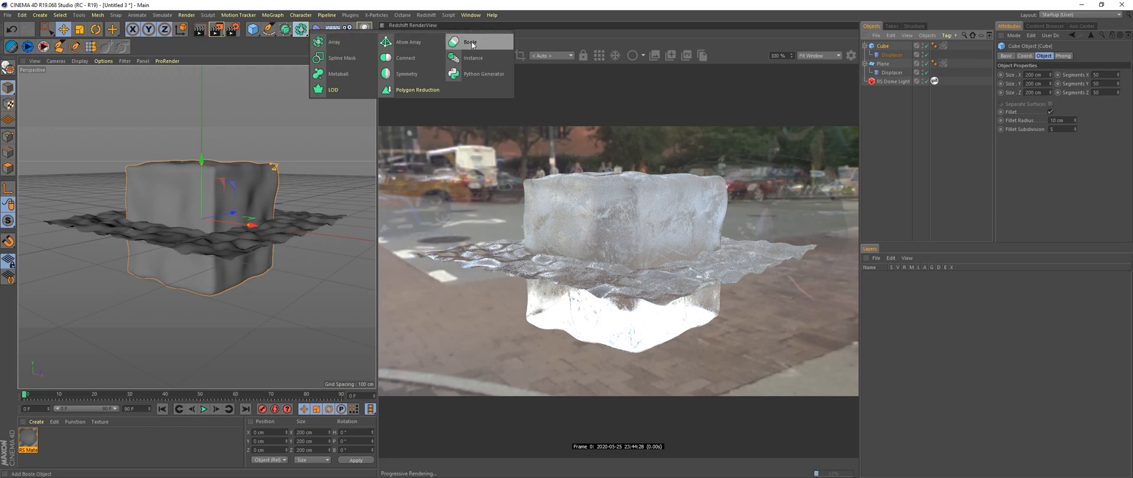
click(470, 42)
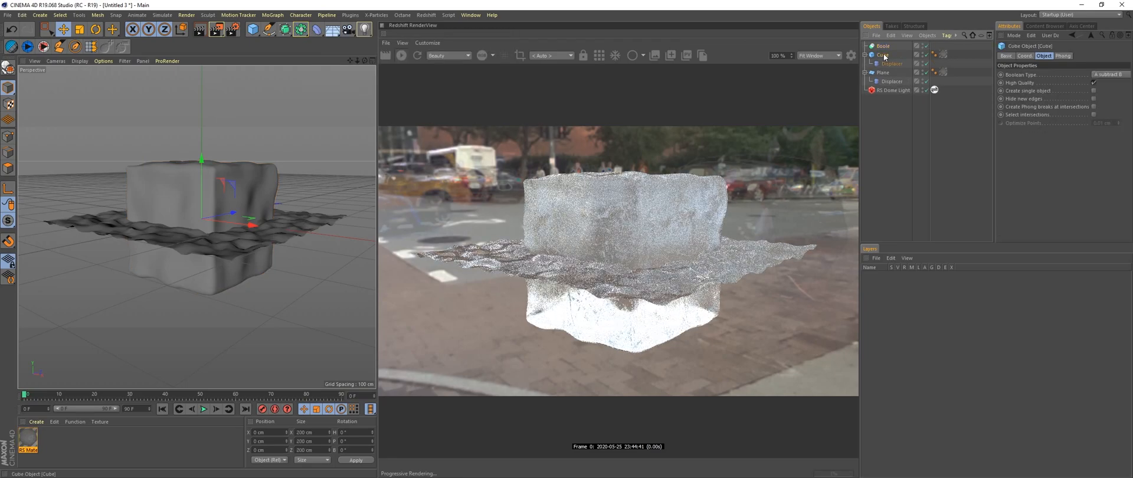
click(883, 54)
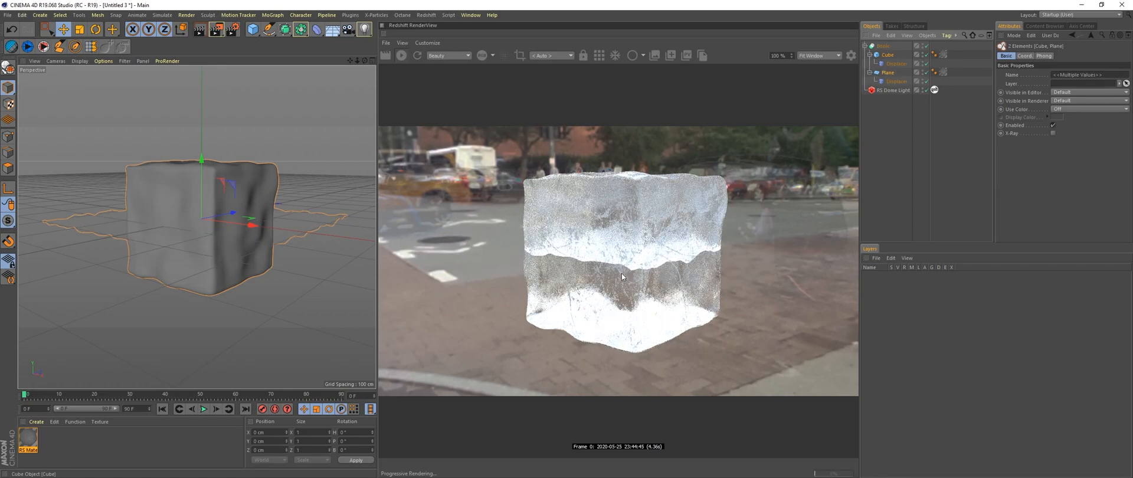
mouse_move(686, 251)
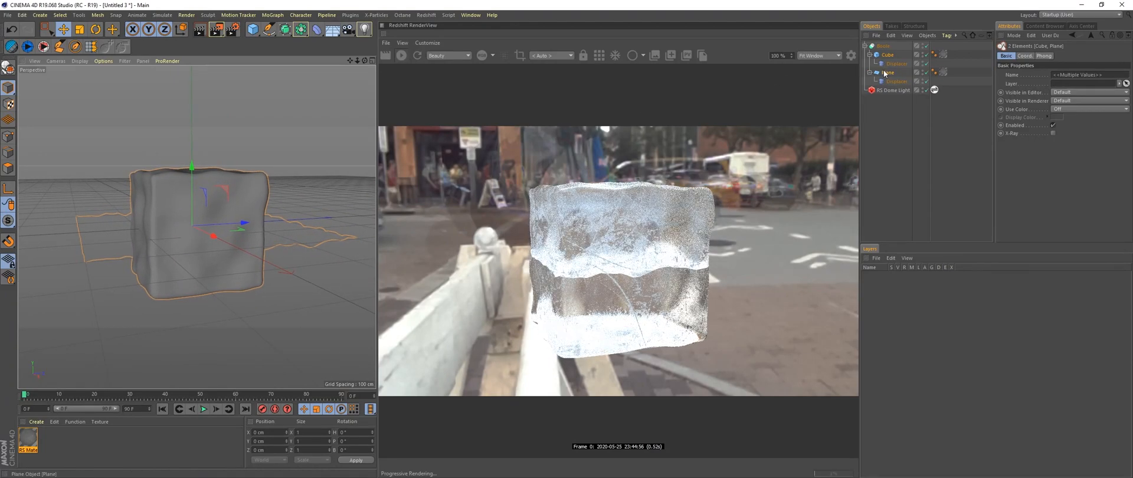
click(888, 72)
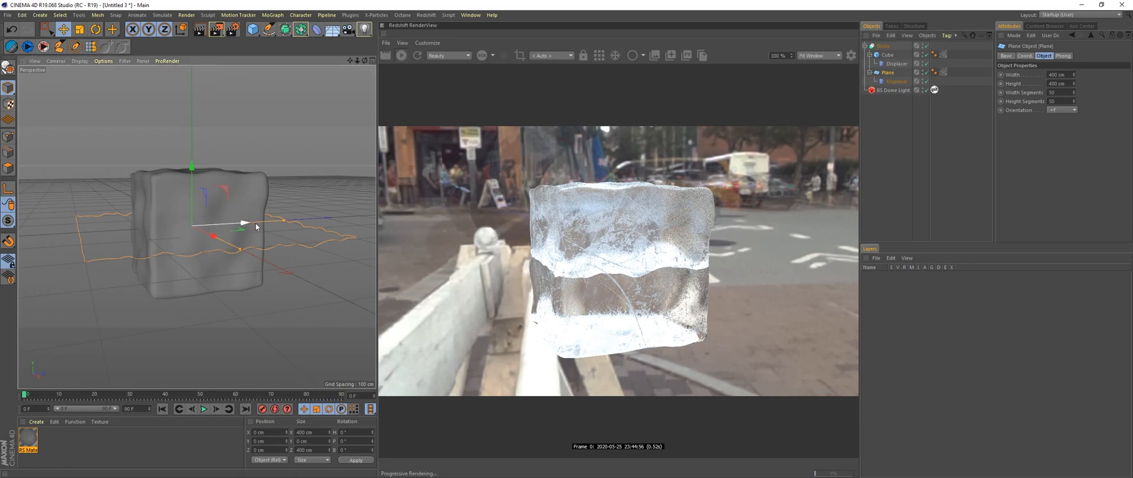